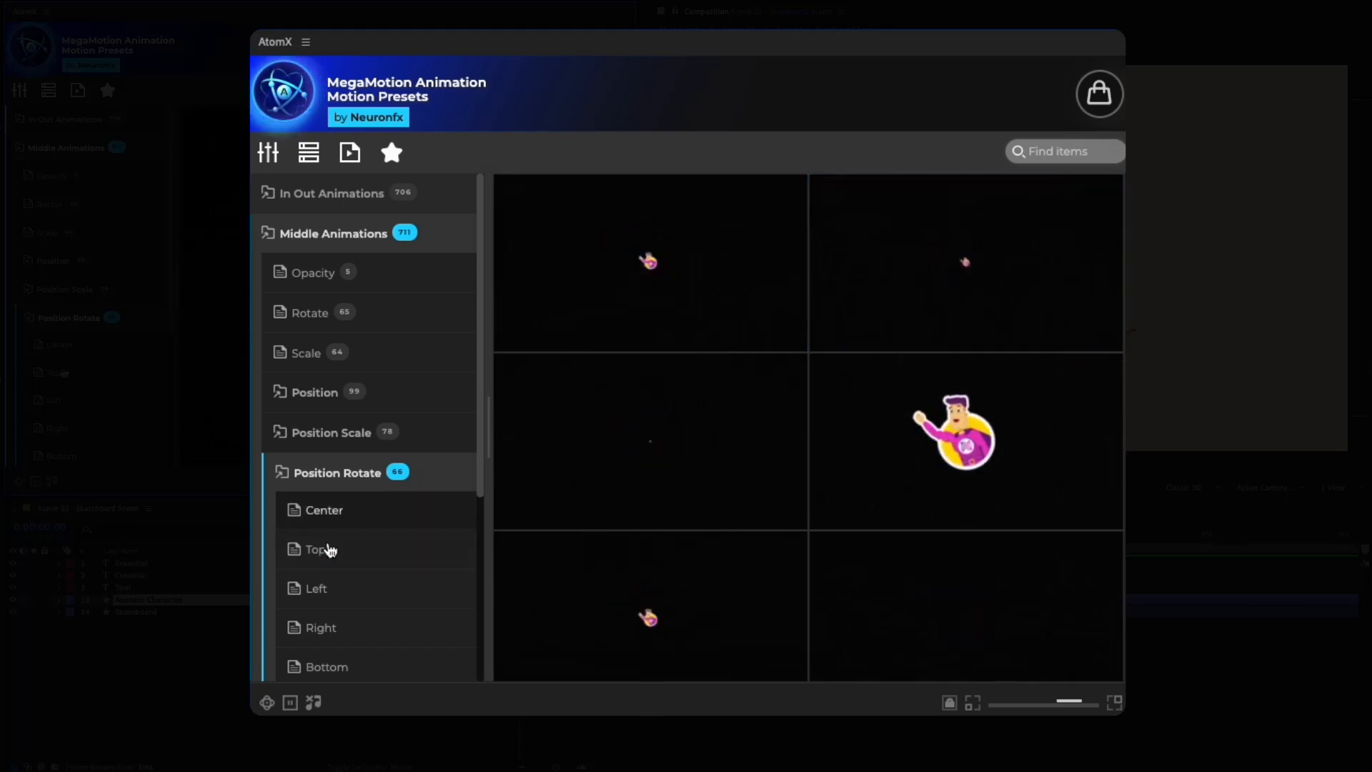
# Step: Apply Scale_Balance_5 to the emoji layer as both its in and out animation
pyautogui.click(314, 549)
pyautogui.write('balance')
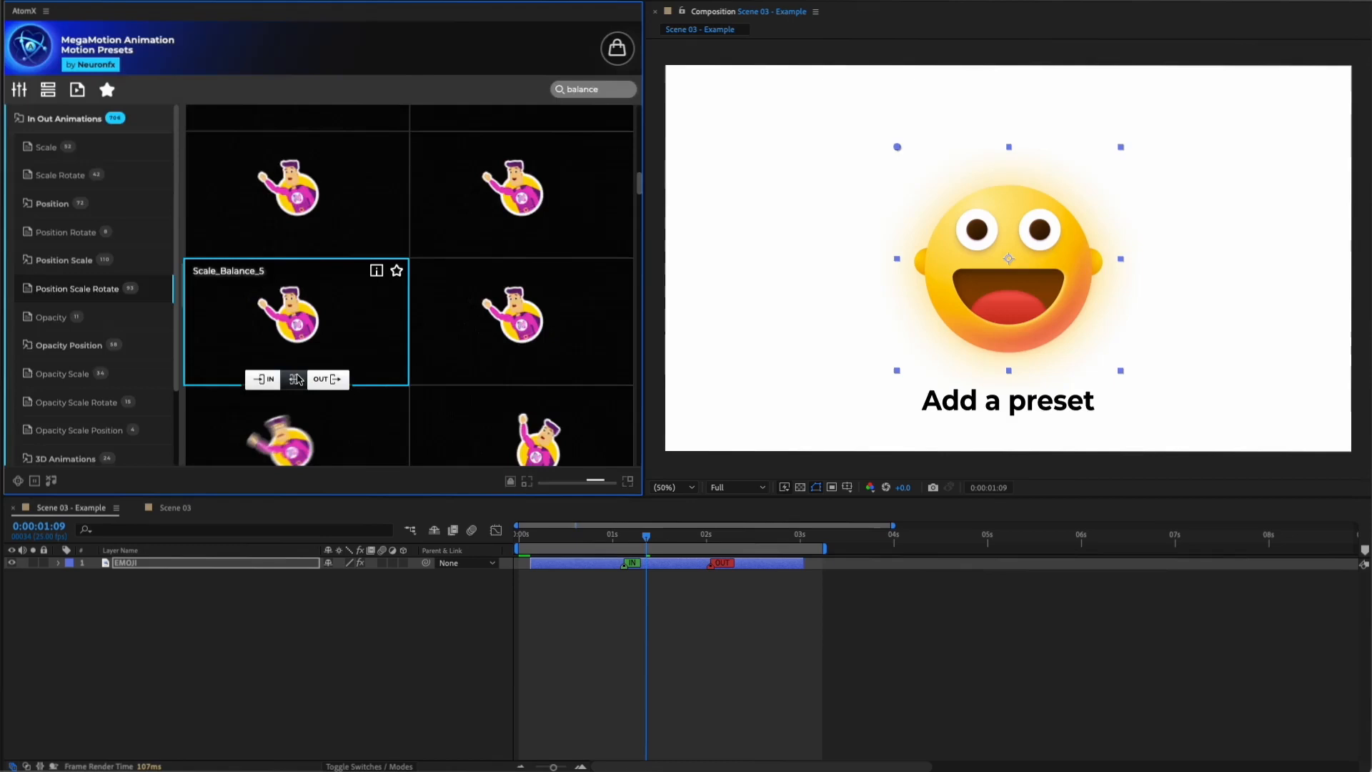
pyautogui.click(295, 379)
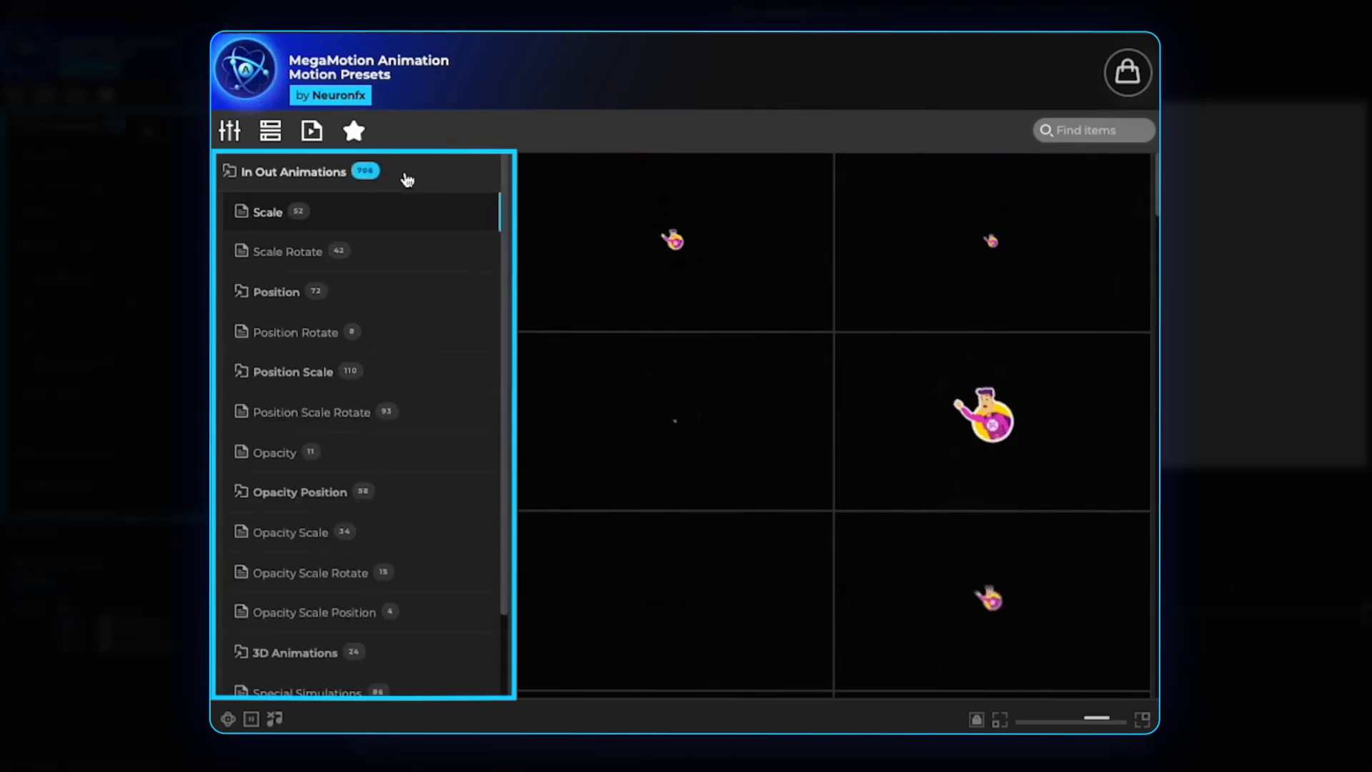
# Step: Collapse the In Out Animations and Middle Animations category headers in the sidebar
pyautogui.click(293, 172)
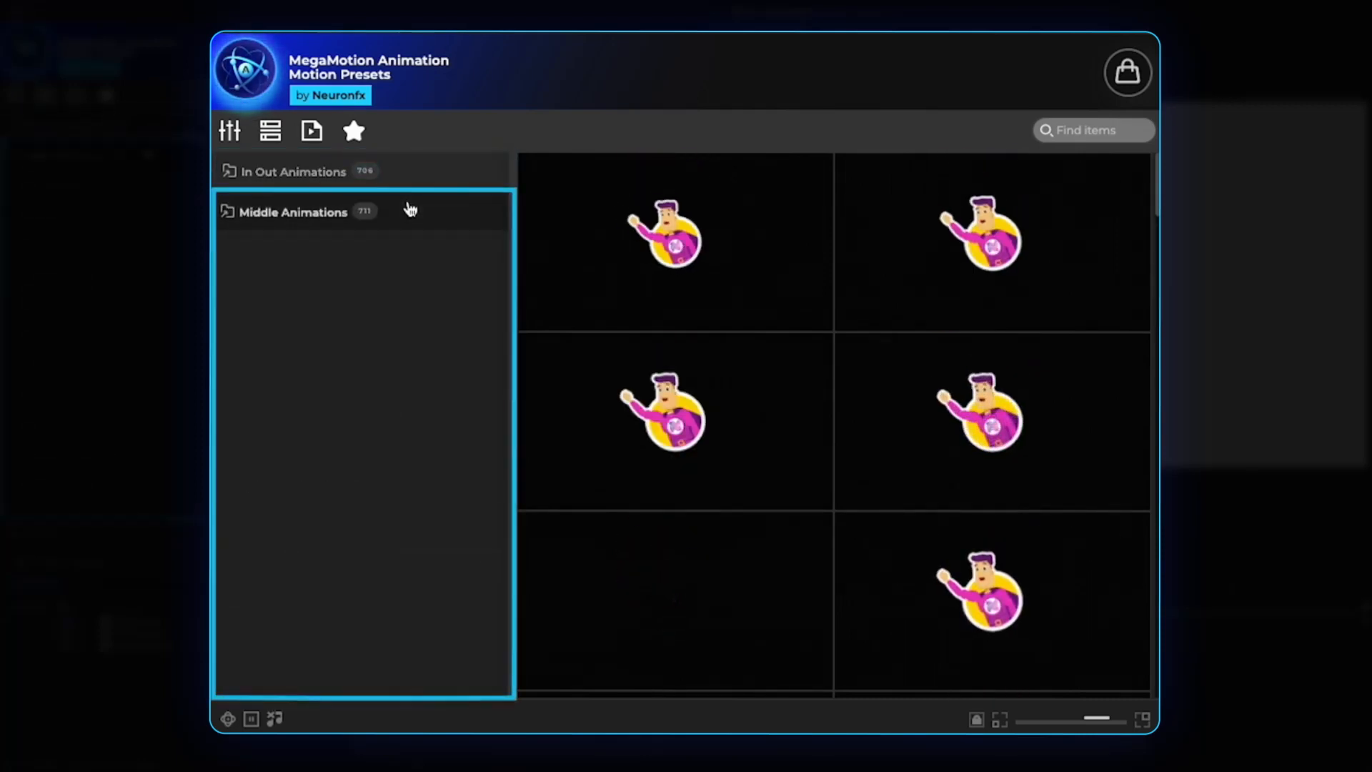
pyautogui.click(293, 212)
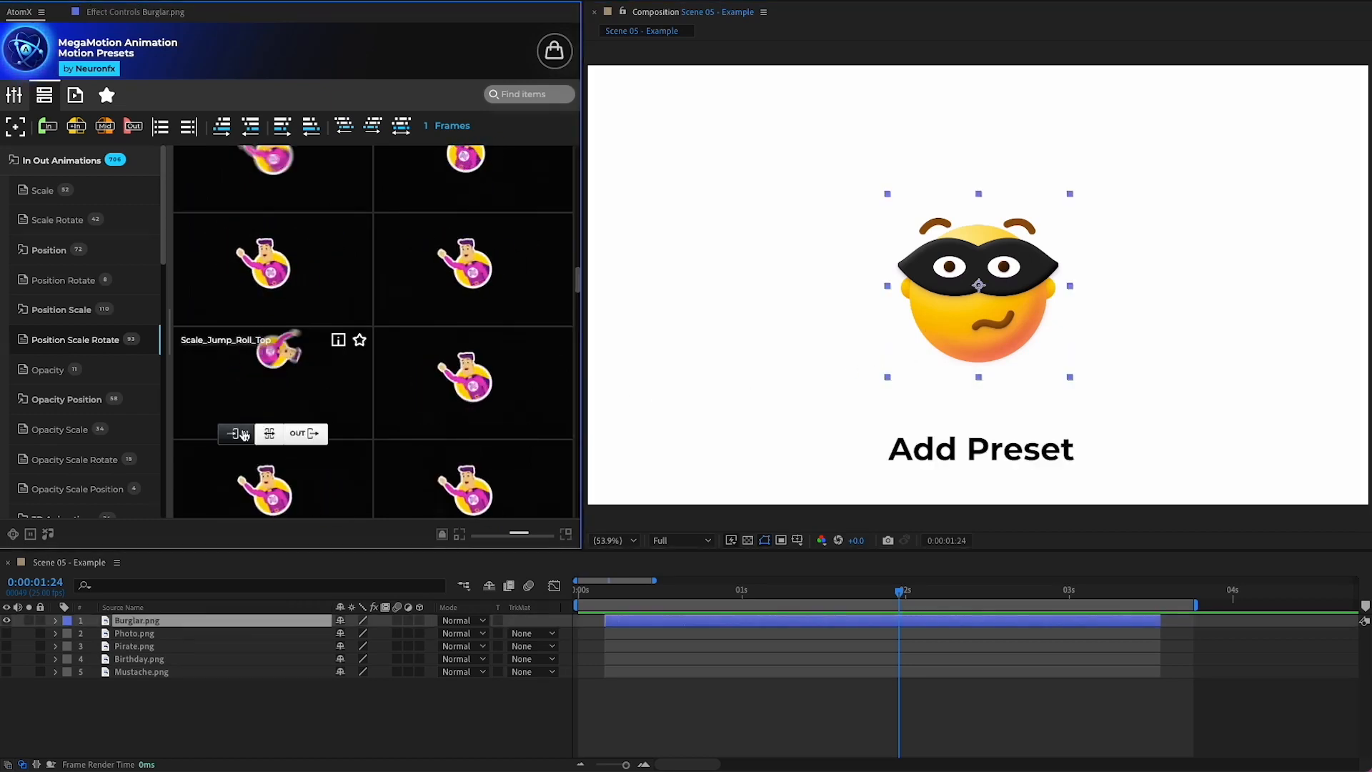
# Step: Apply Scale_Jump_Roll_Top as the in animation, lengthen it and raise its Animation Intensity
pyautogui.click(236, 435)
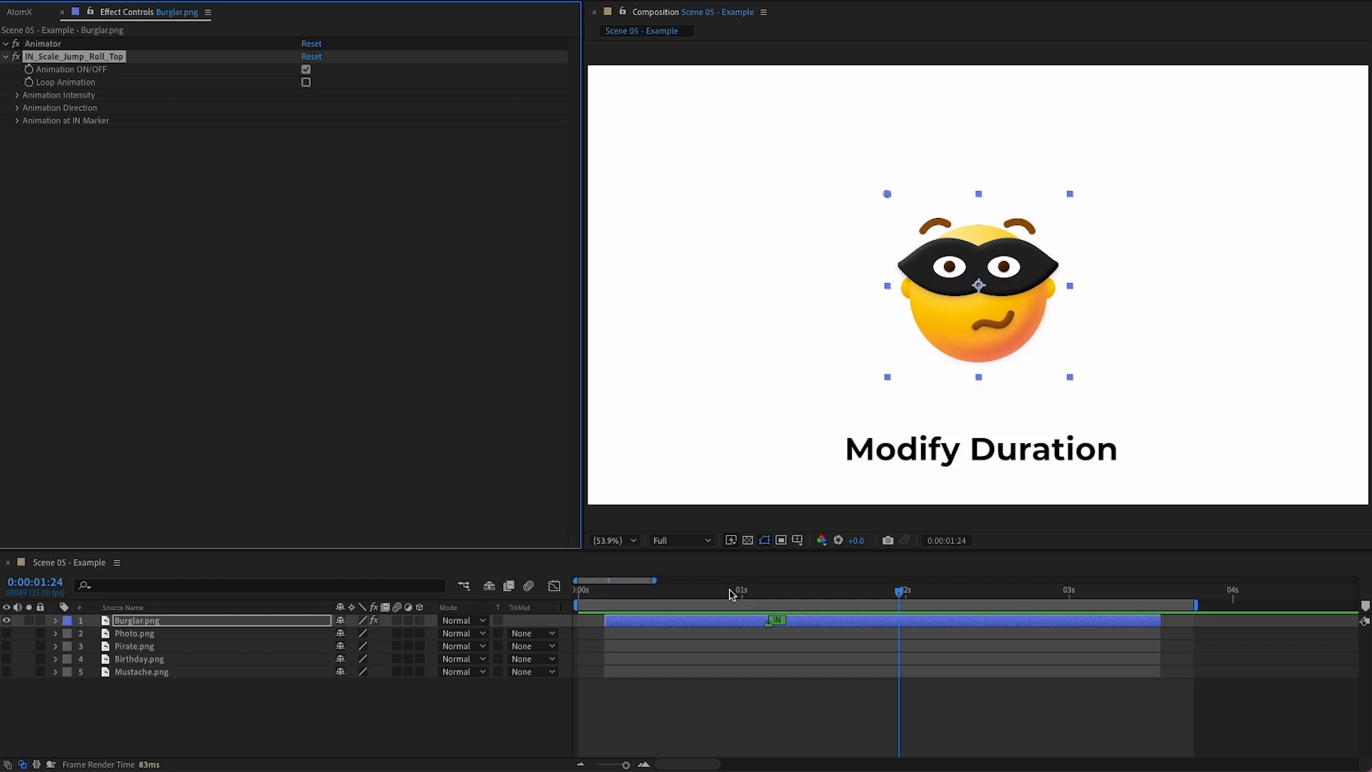
pyautogui.moveTo(777, 618); pyautogui.dragTo(874, 619)
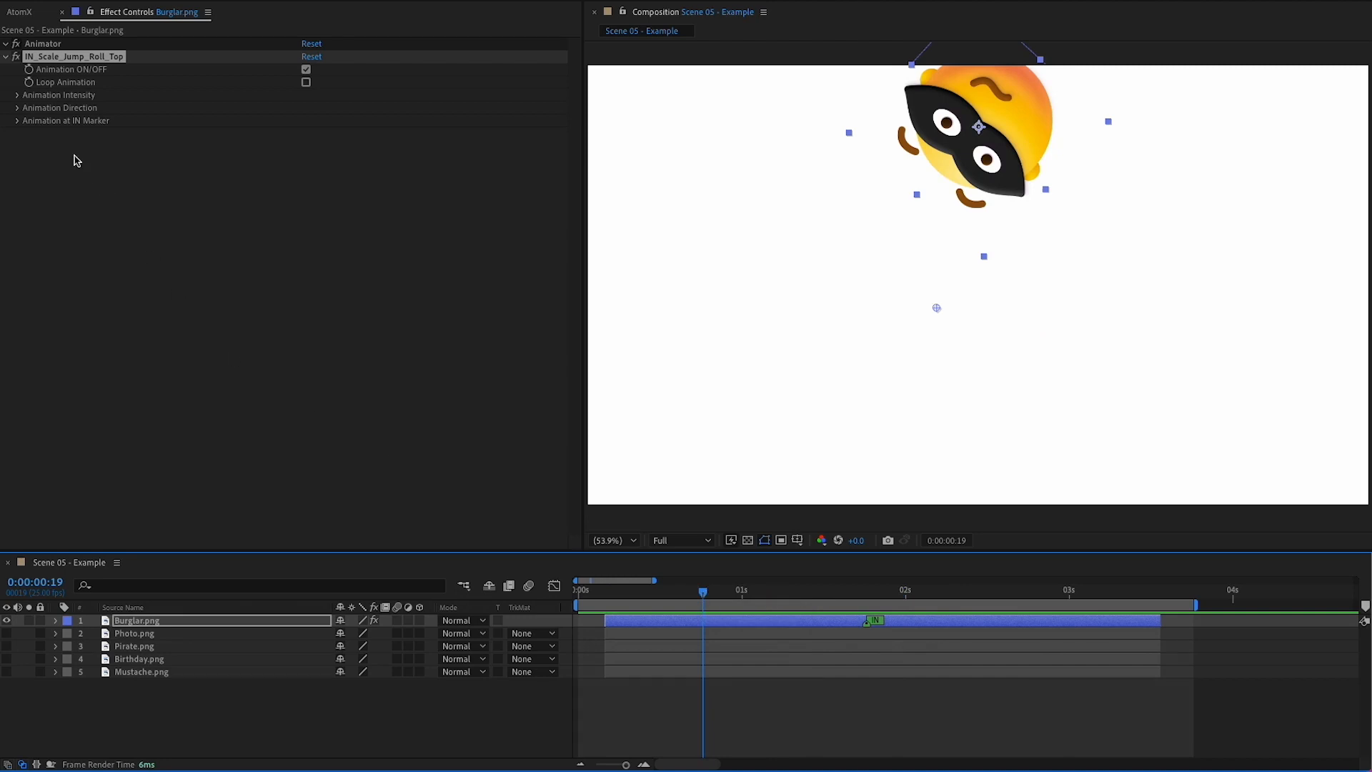
pyautogui.click(17, 94)
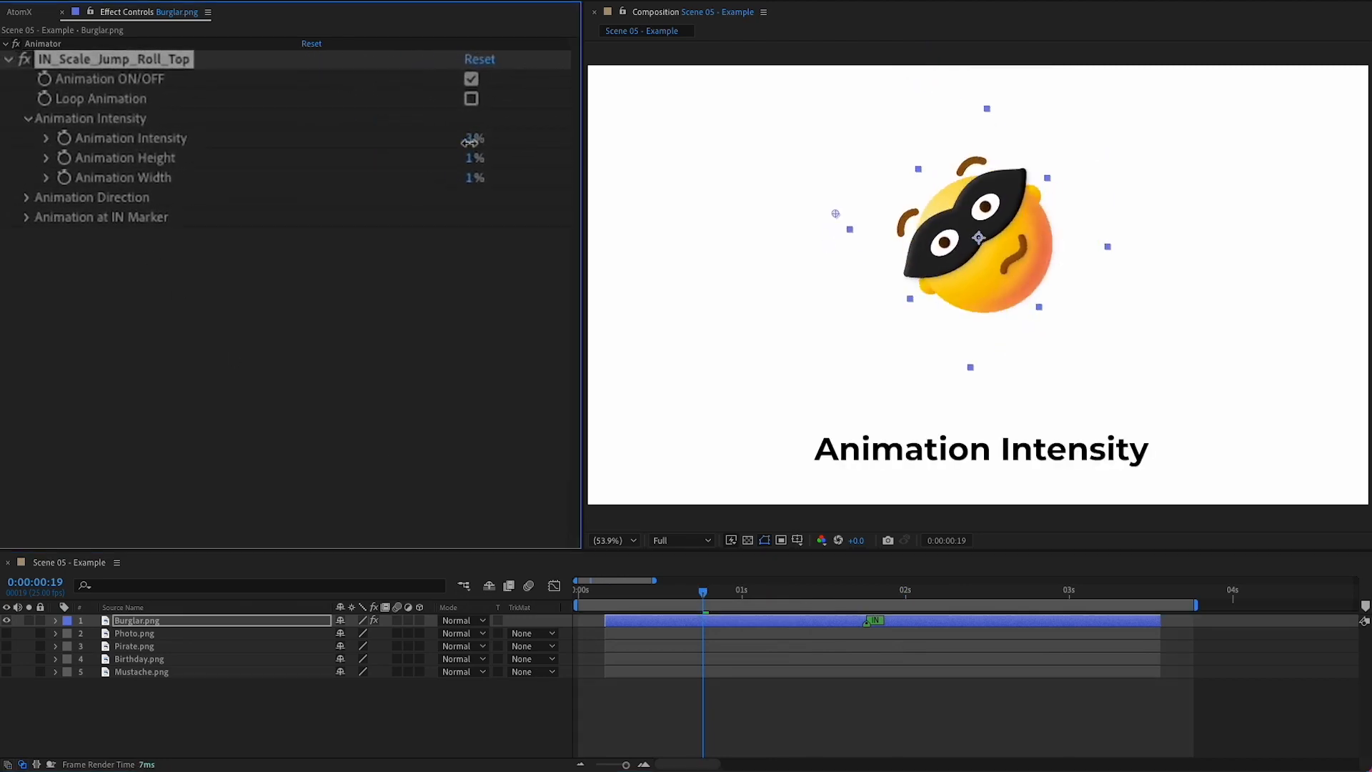
pyautogui.moveTo(473, 139); pyautogui.dragTo(478, 139)
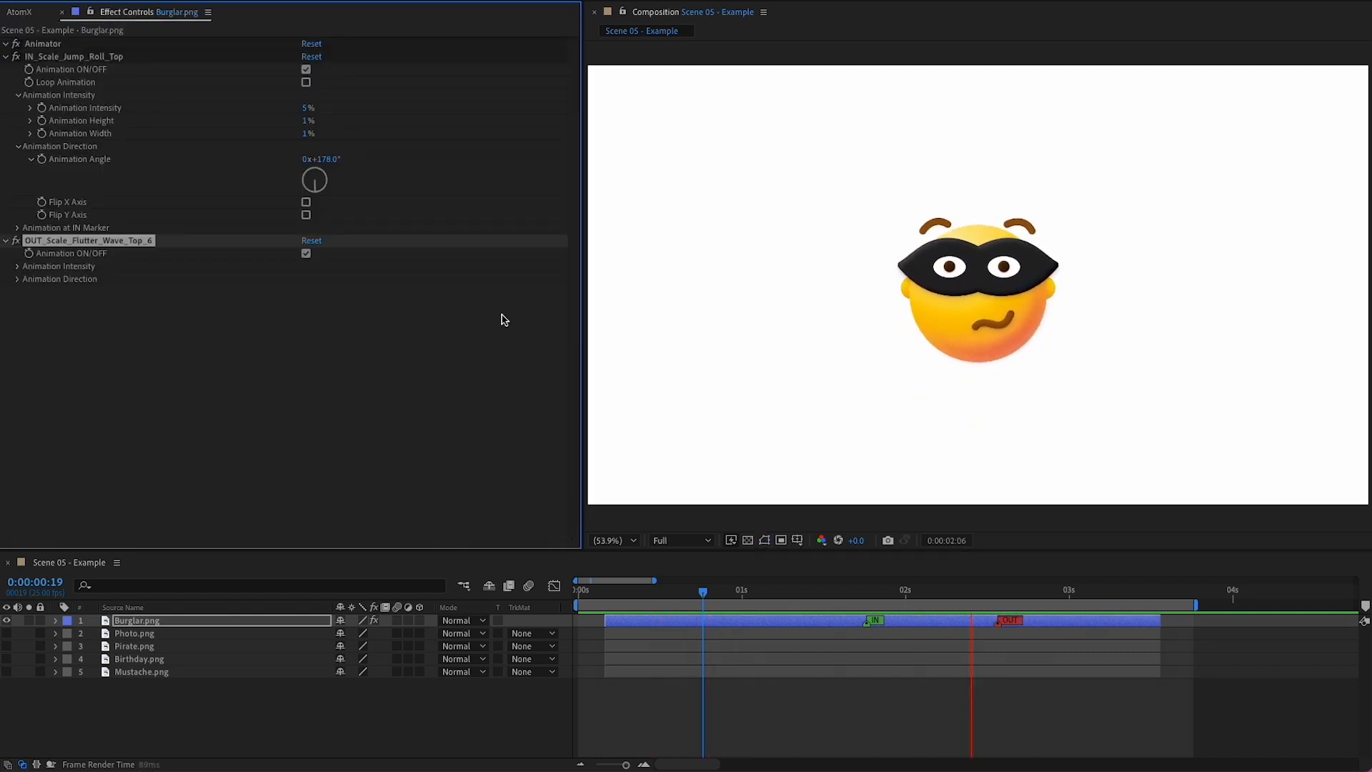
# Step: Copy all presets from the burglar layer and paste them onto the other emoji layers
pyautogui.click(19, 11)
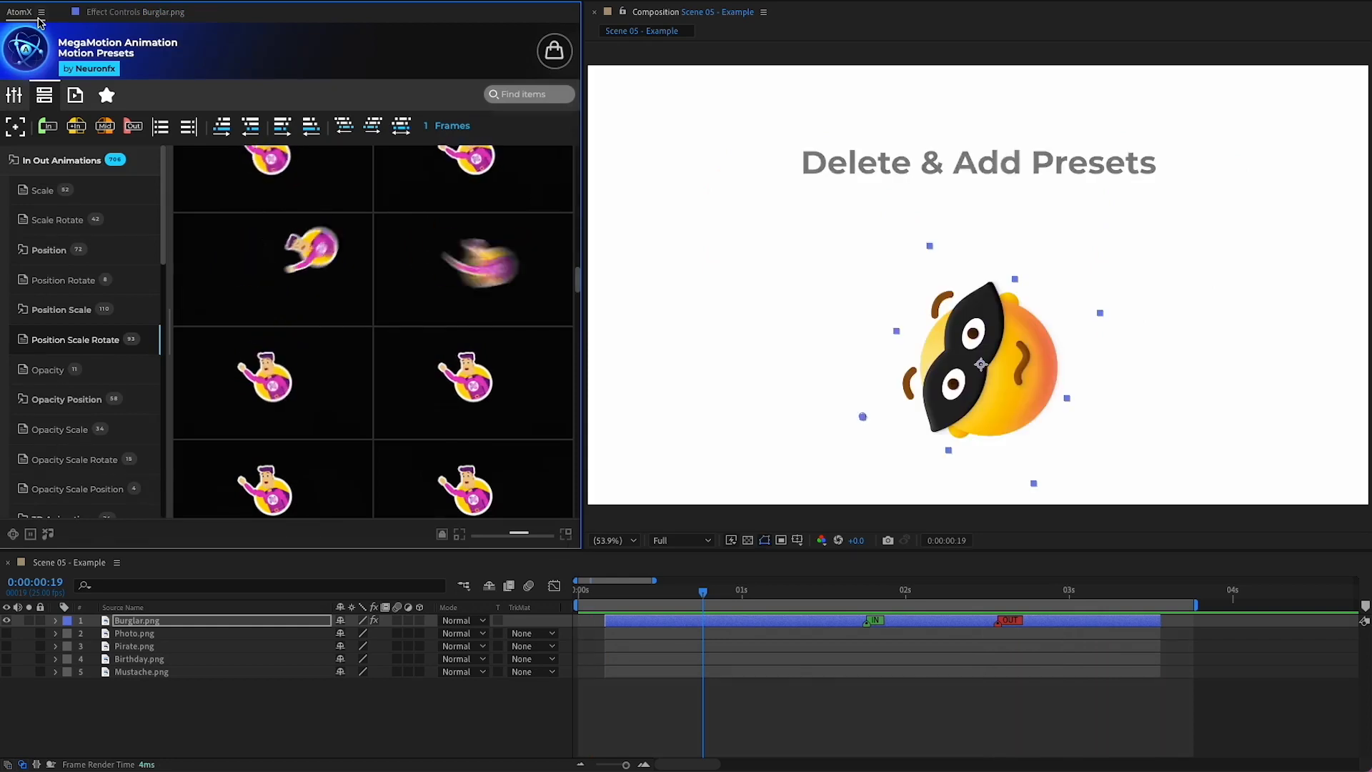
pyautogui.click(67, 99)
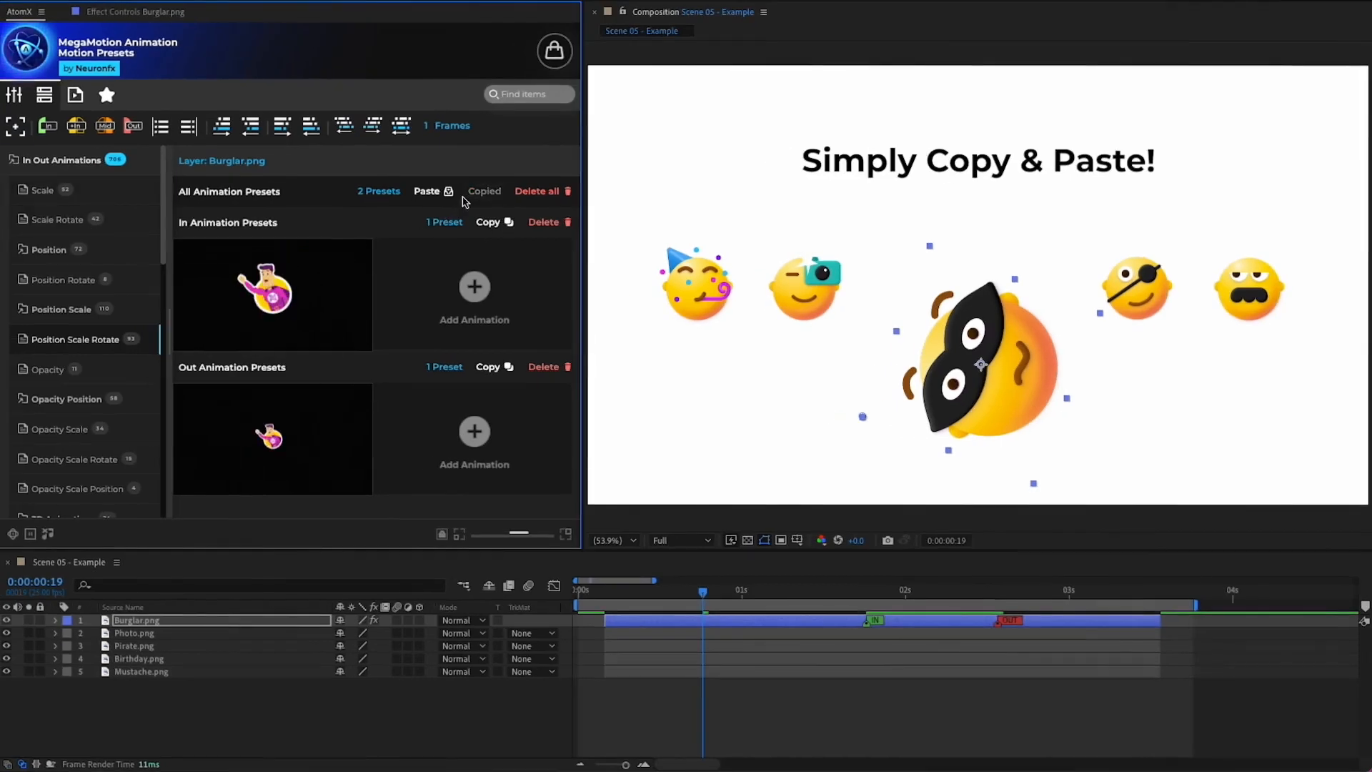
pyautogui.click(134, 633)
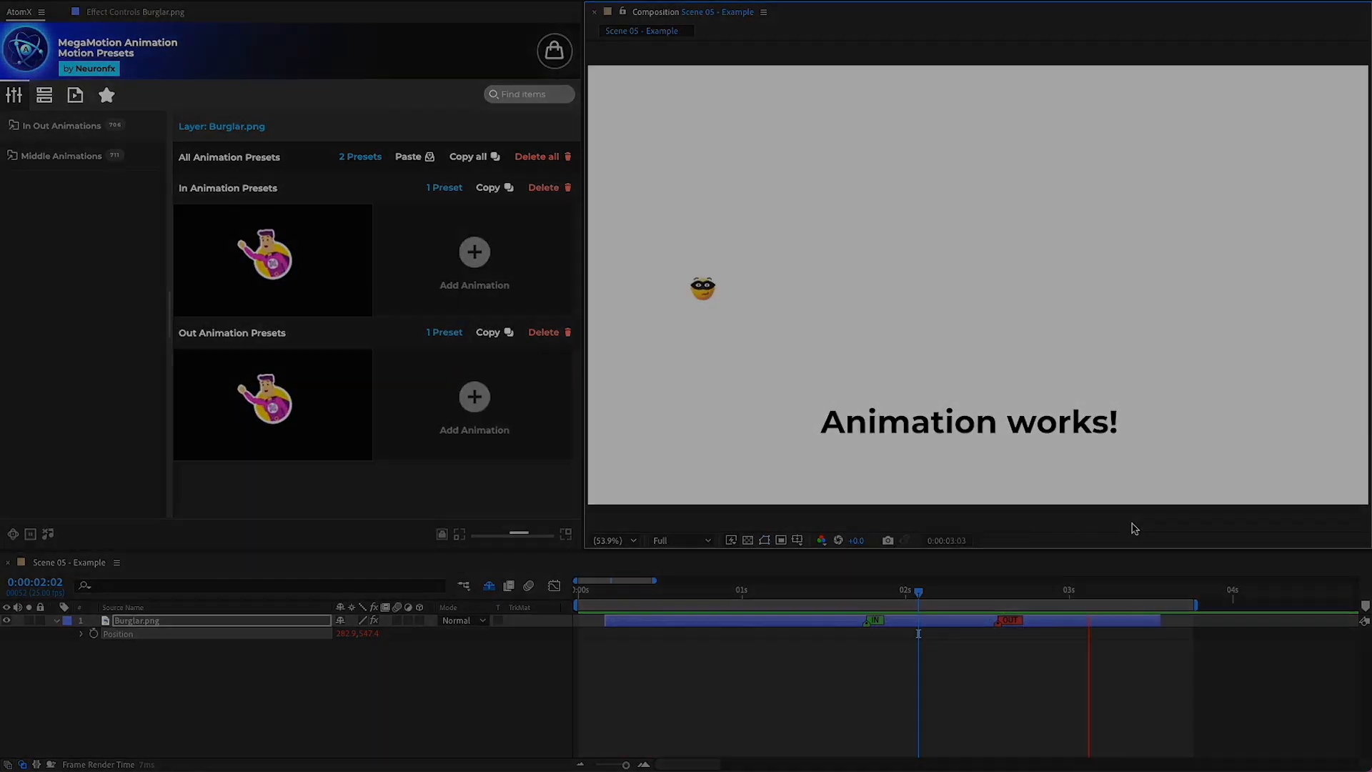
pyautogui.click(62, 156)
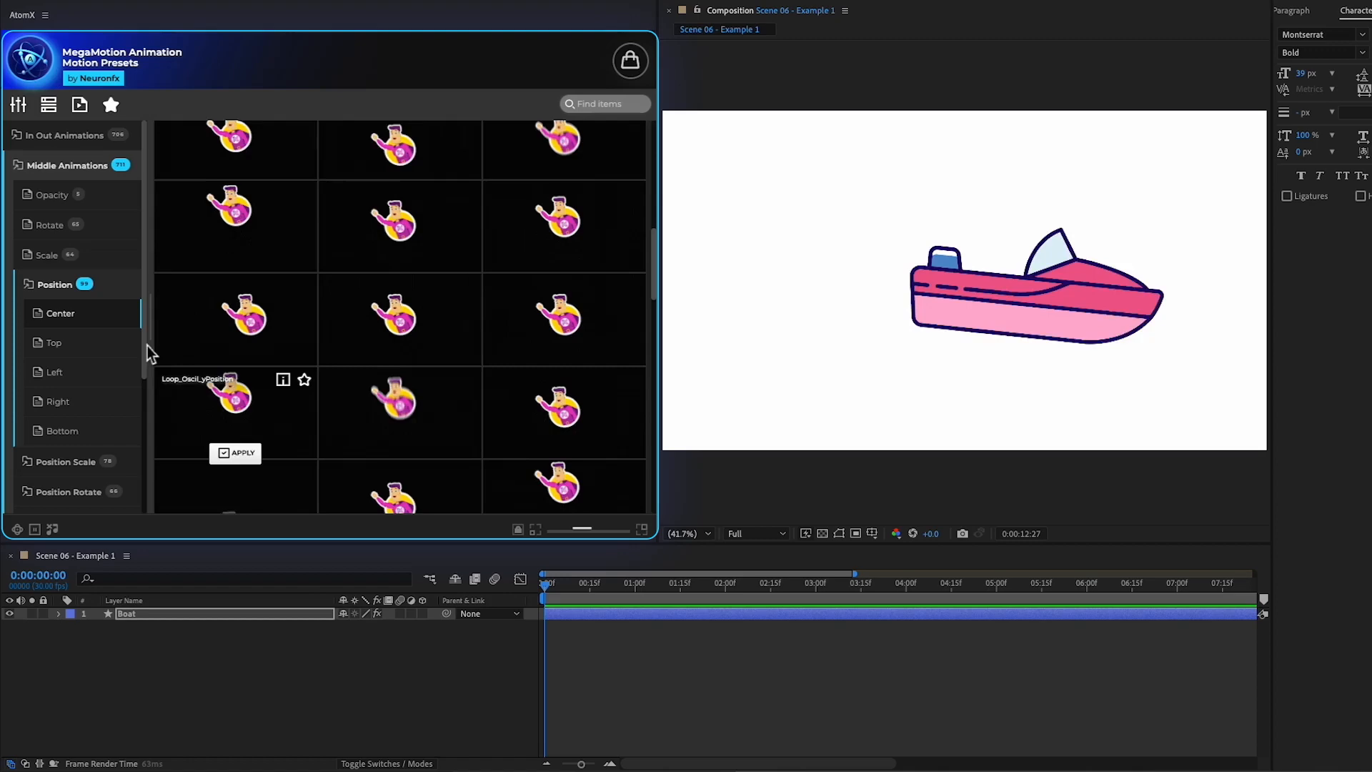
# Step: Apply the Position Center looping middle preset to the boat in Scene 06
pyautogui.click(235, 453)
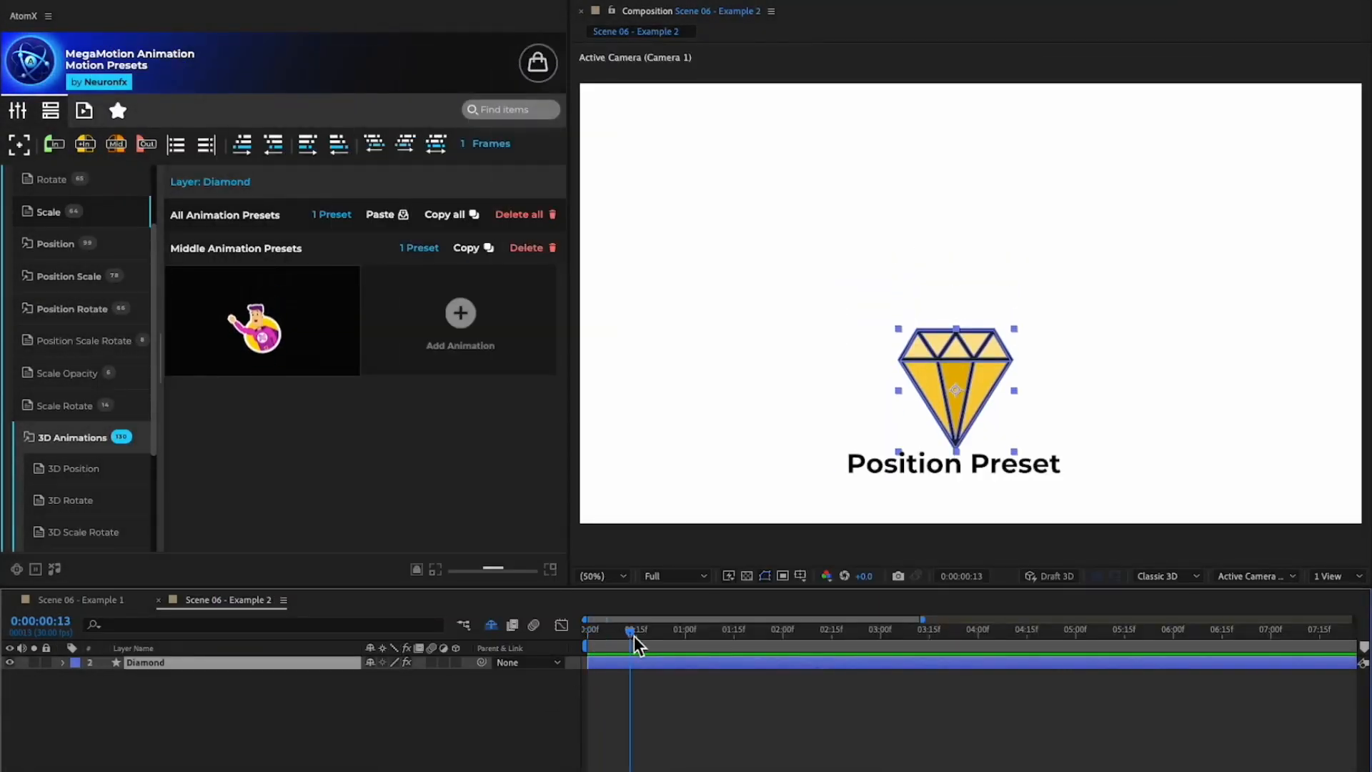
# Step: Preview the diamond's position loop, add another animation and remove the 3D looping rotate preset
pyautogui.moveTo(632, 630); pyautogui.dragTo(933, 630)
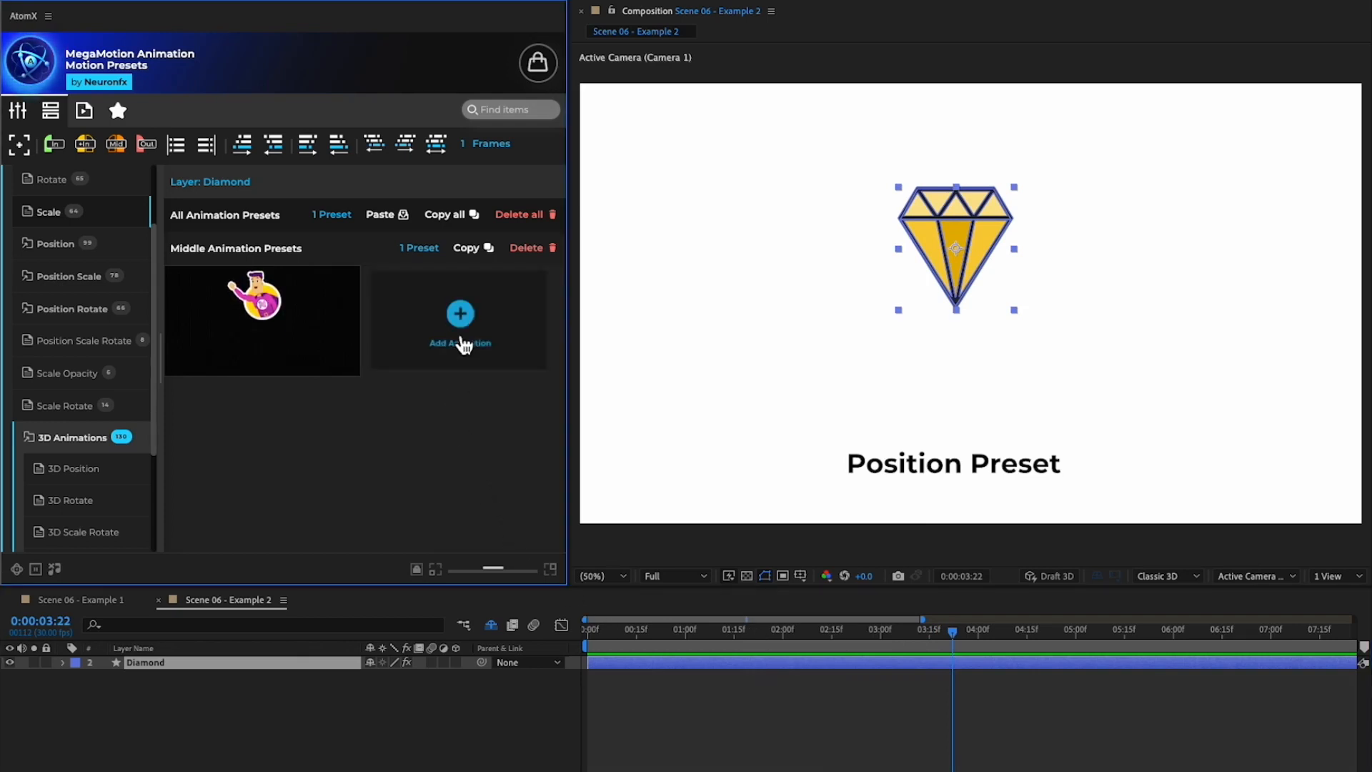
pyautogui.click(69, 500)
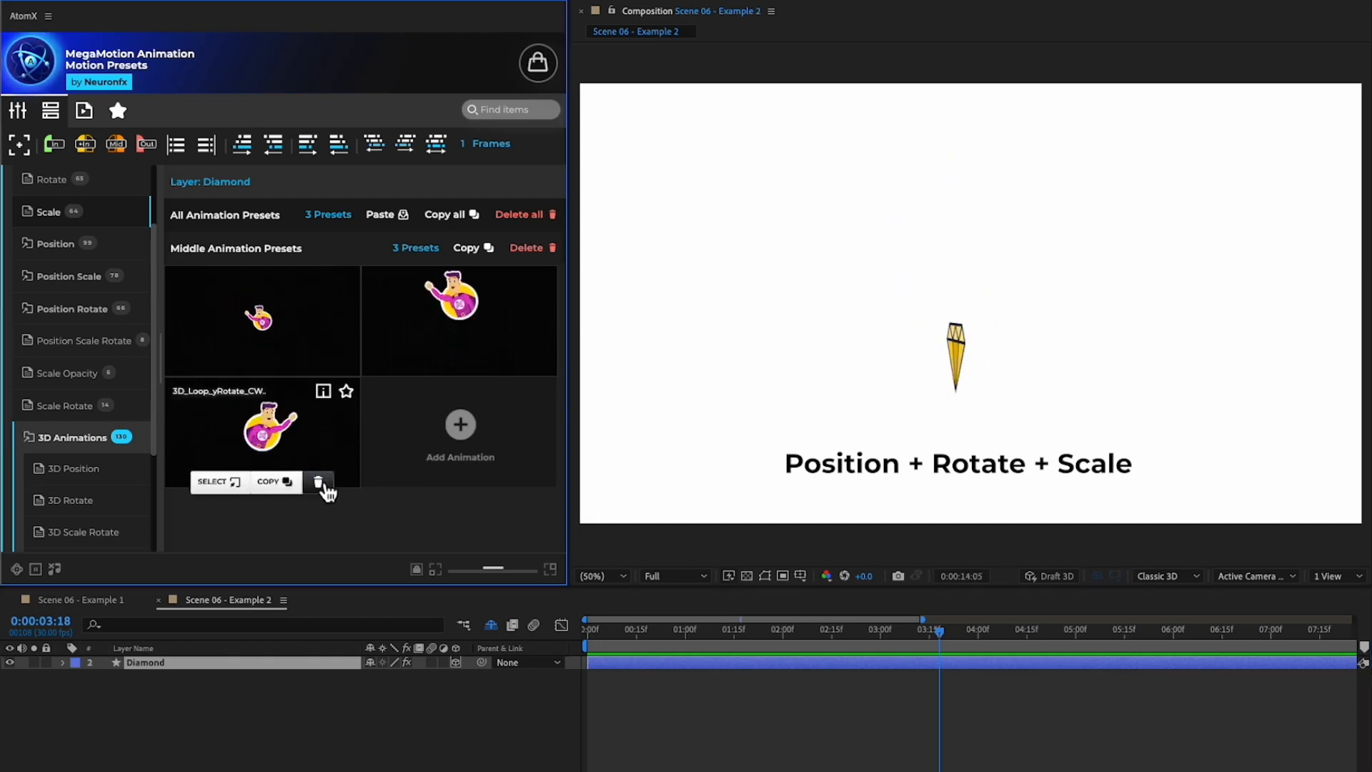
pyautogui.click(320, 482)
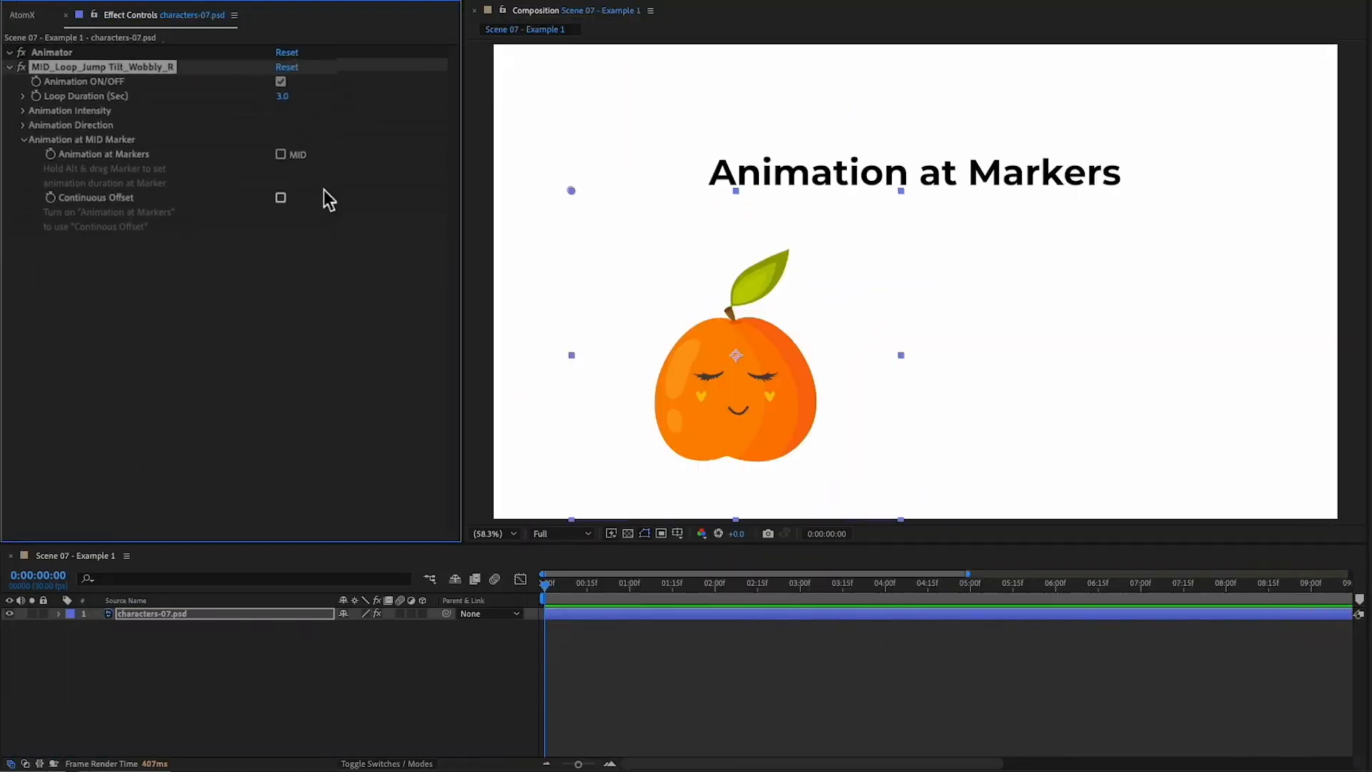
# Step: Enable Animation at Markers for the orange's wobbly loop under Animation at MID Marker
pyautogui.click(282, 154)
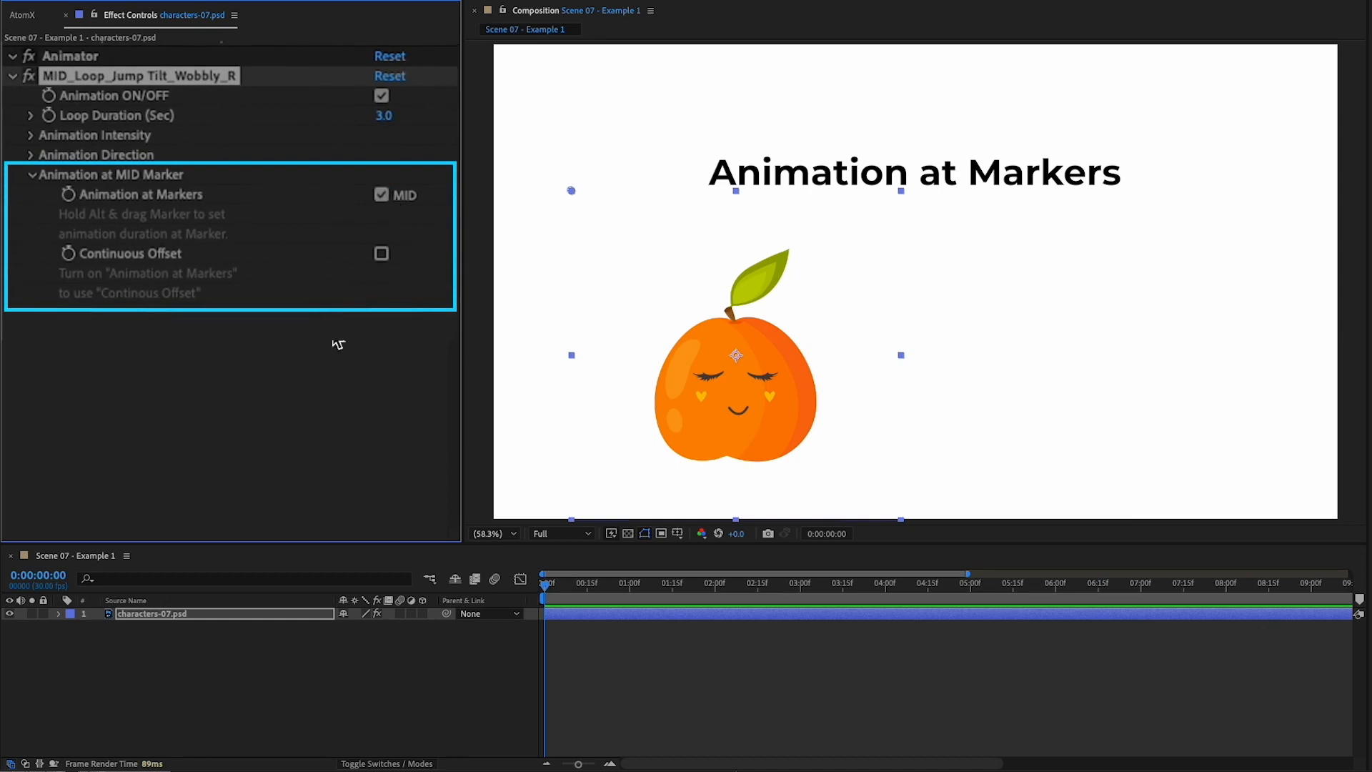
pyautogui.click(719, 583)
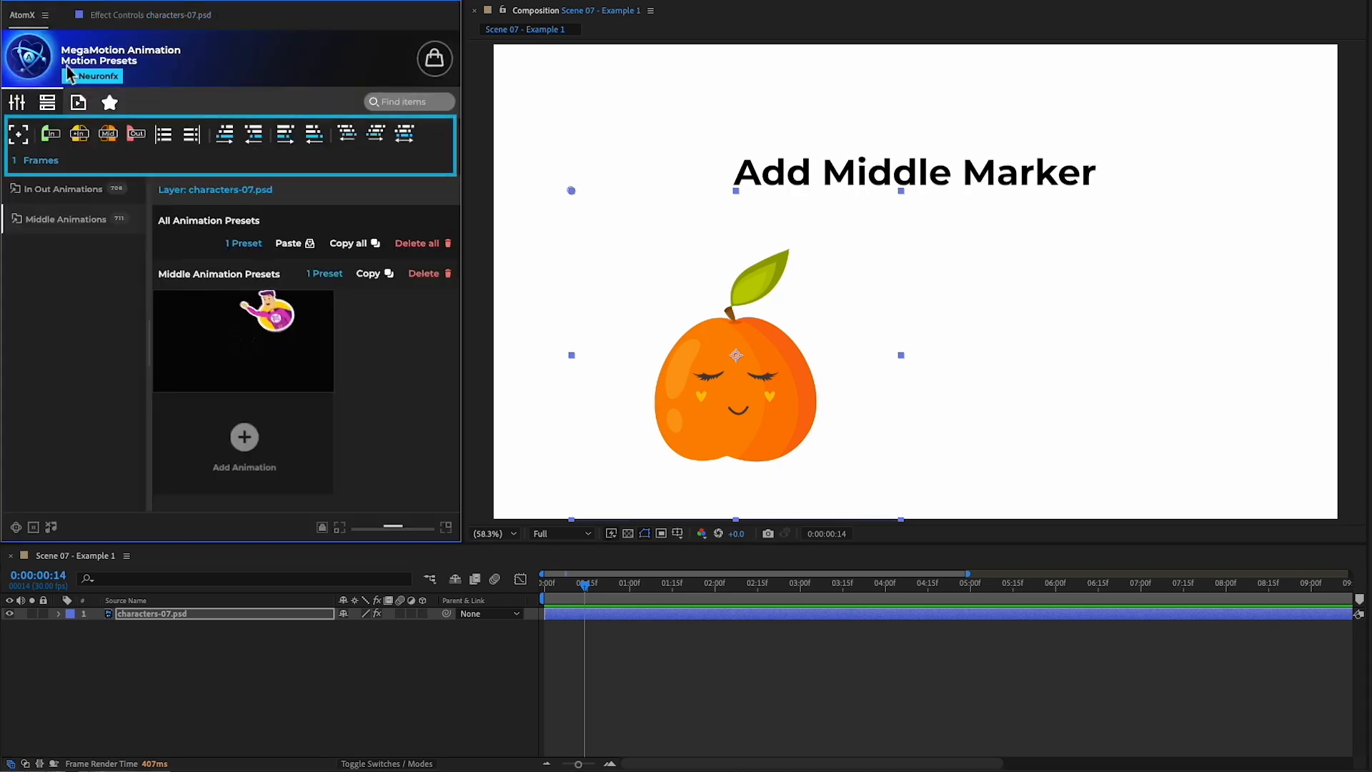
# Step: Add a MID marker to the orange's layer and set the end of its span on the timeline
pyautogui.click(108, 133)
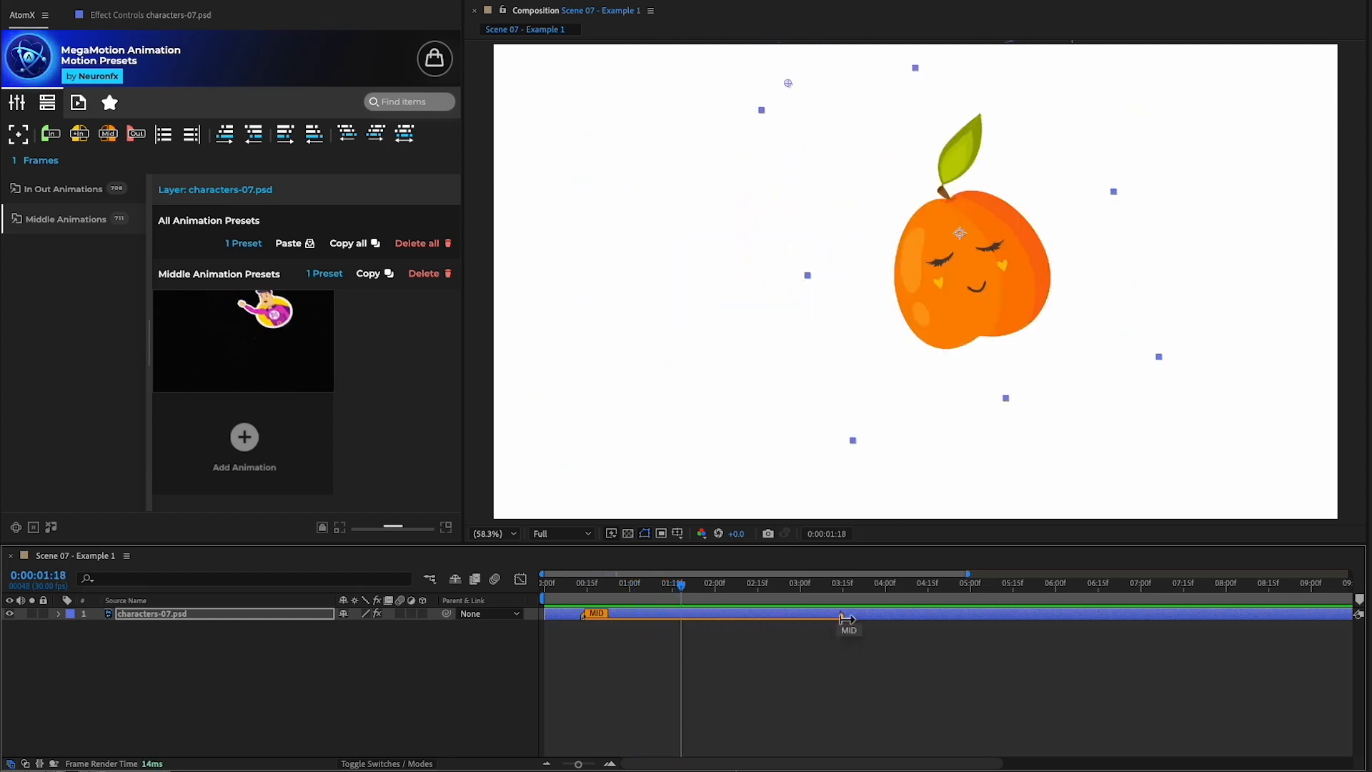
pyautogui.click(586, 584)
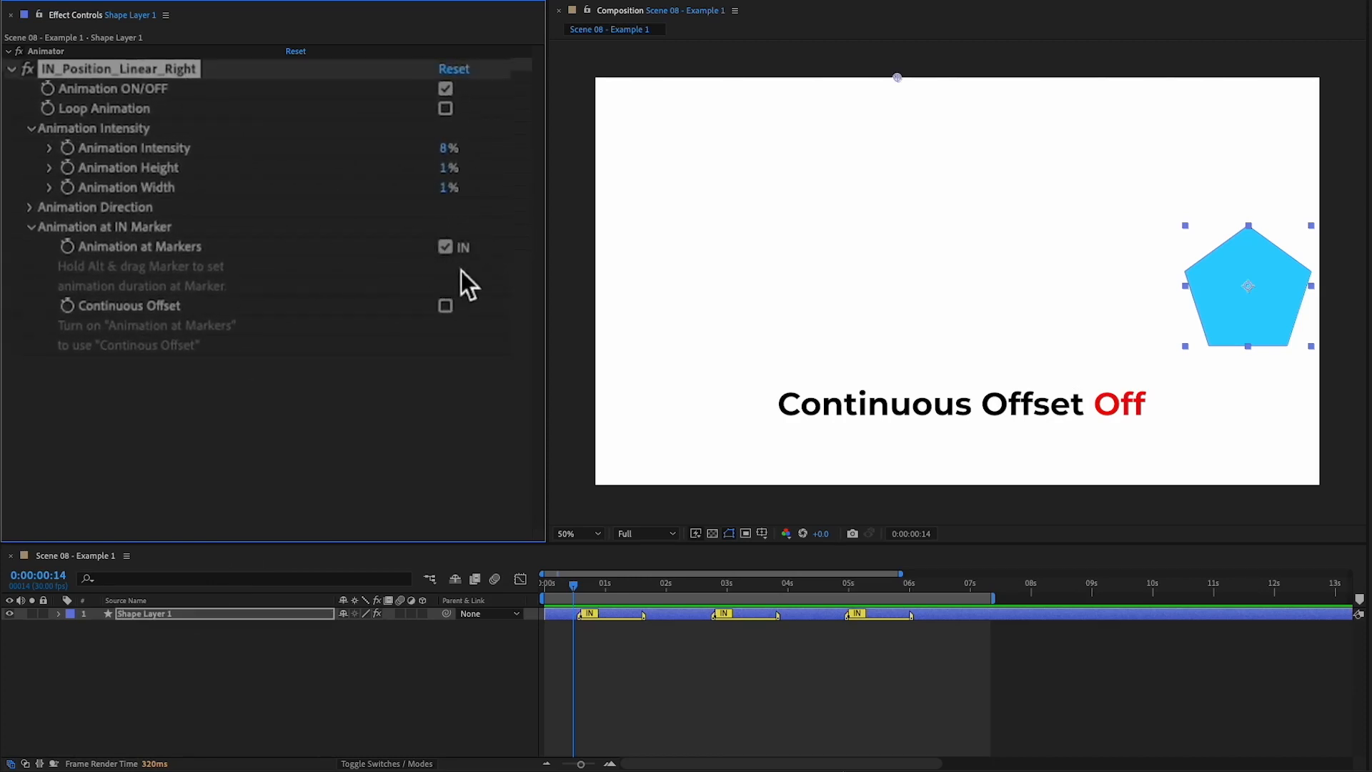
pyautogui.moveTo(578, 591)
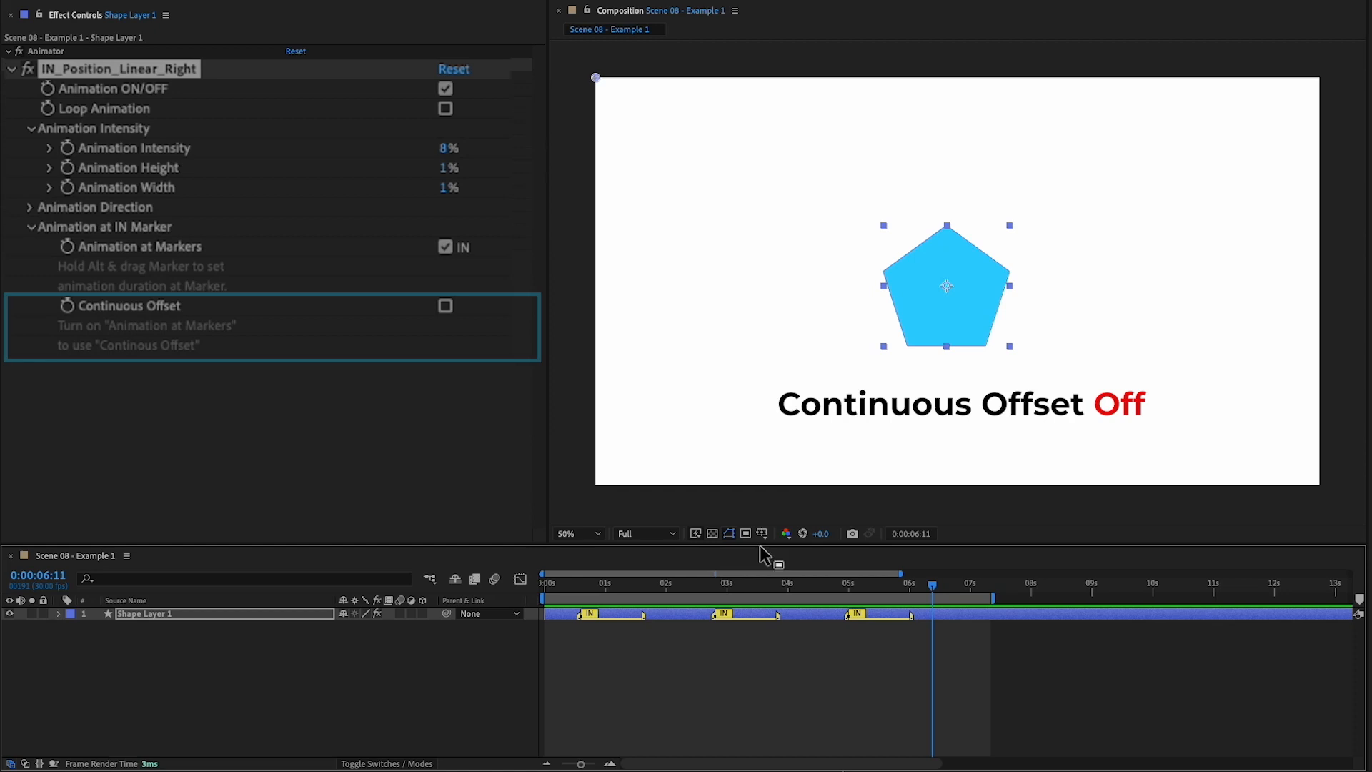
# Step: Tick Continuous Offset under Animation at IN Marker for Shape Layer 1
pyautogui.click(444, 306)
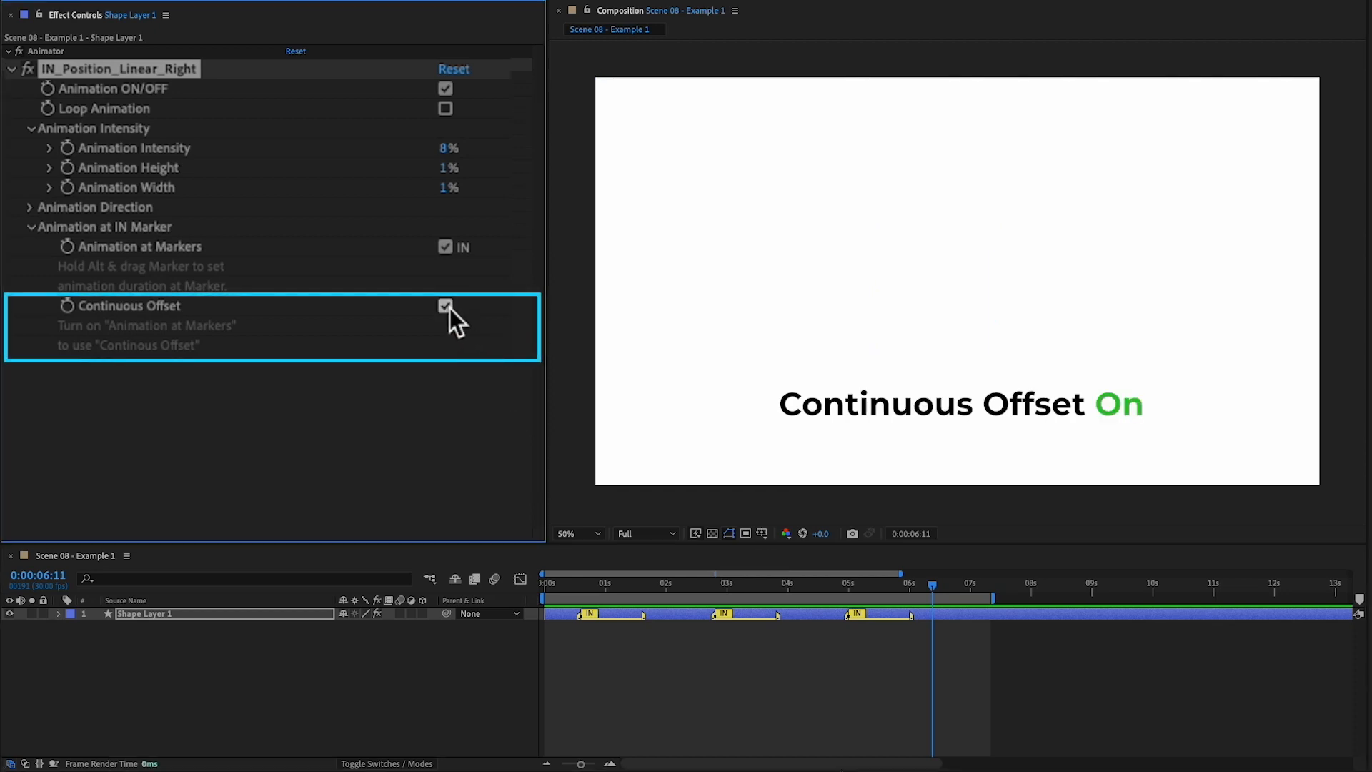
pyautogui.click(592, 583)
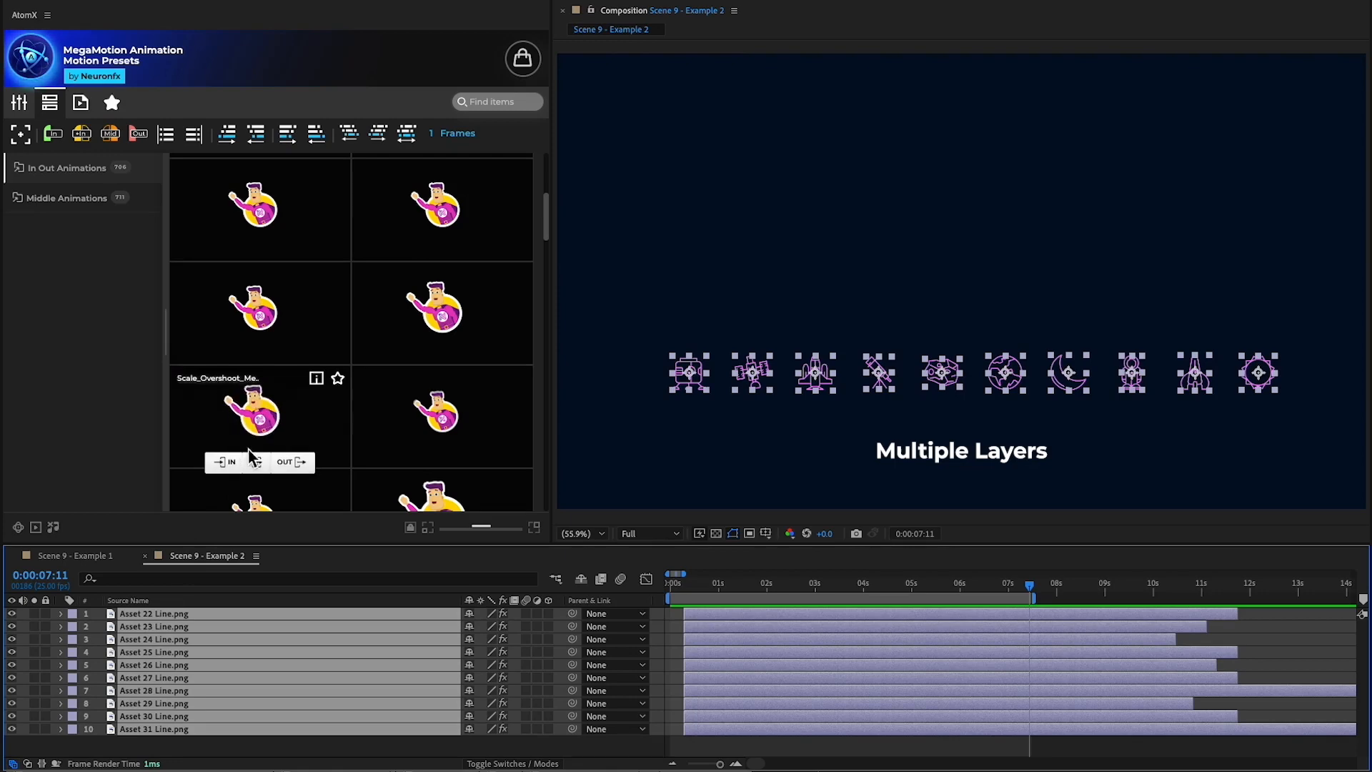
# Step: Give all ten icon layers Scale_Overshoot as in animation and align their IN markers to the playhead
pyautogui.click(226, 462)
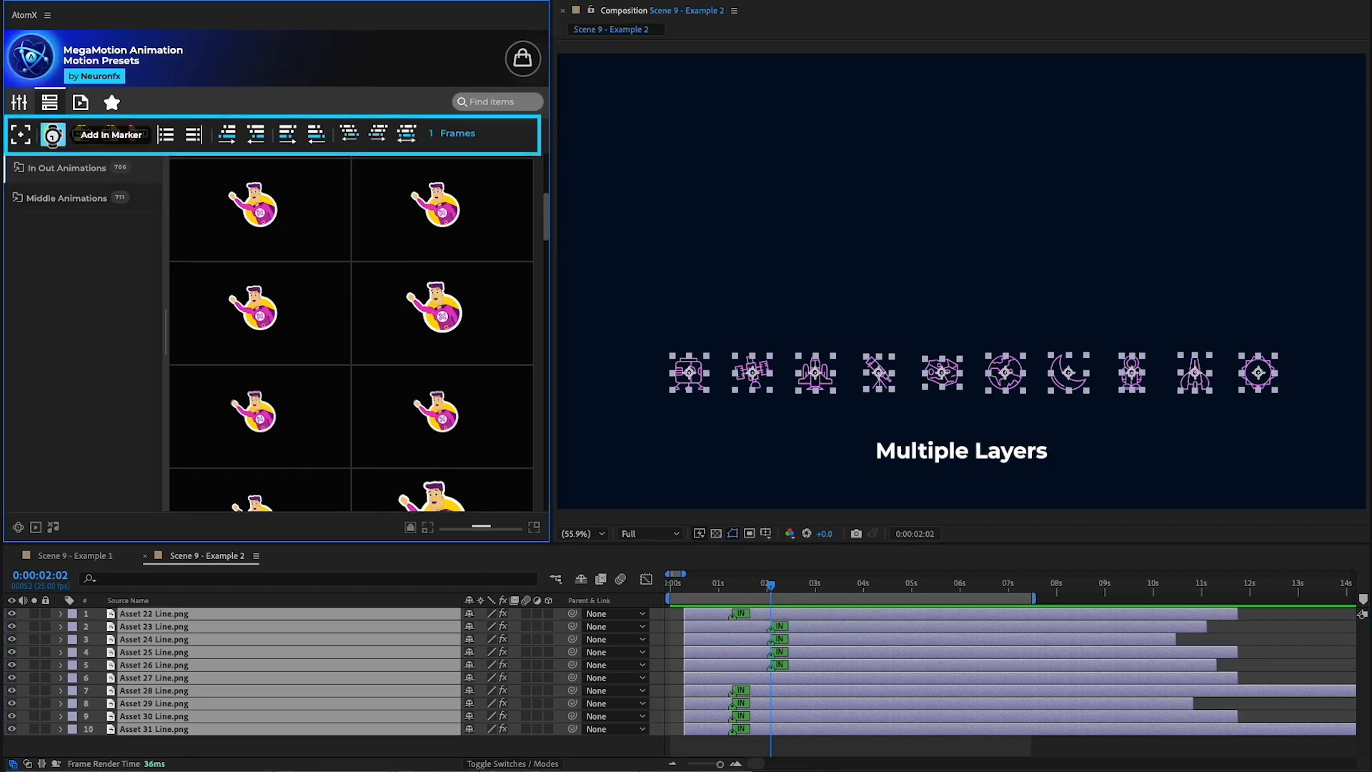
pyautogui.click(53, 134)
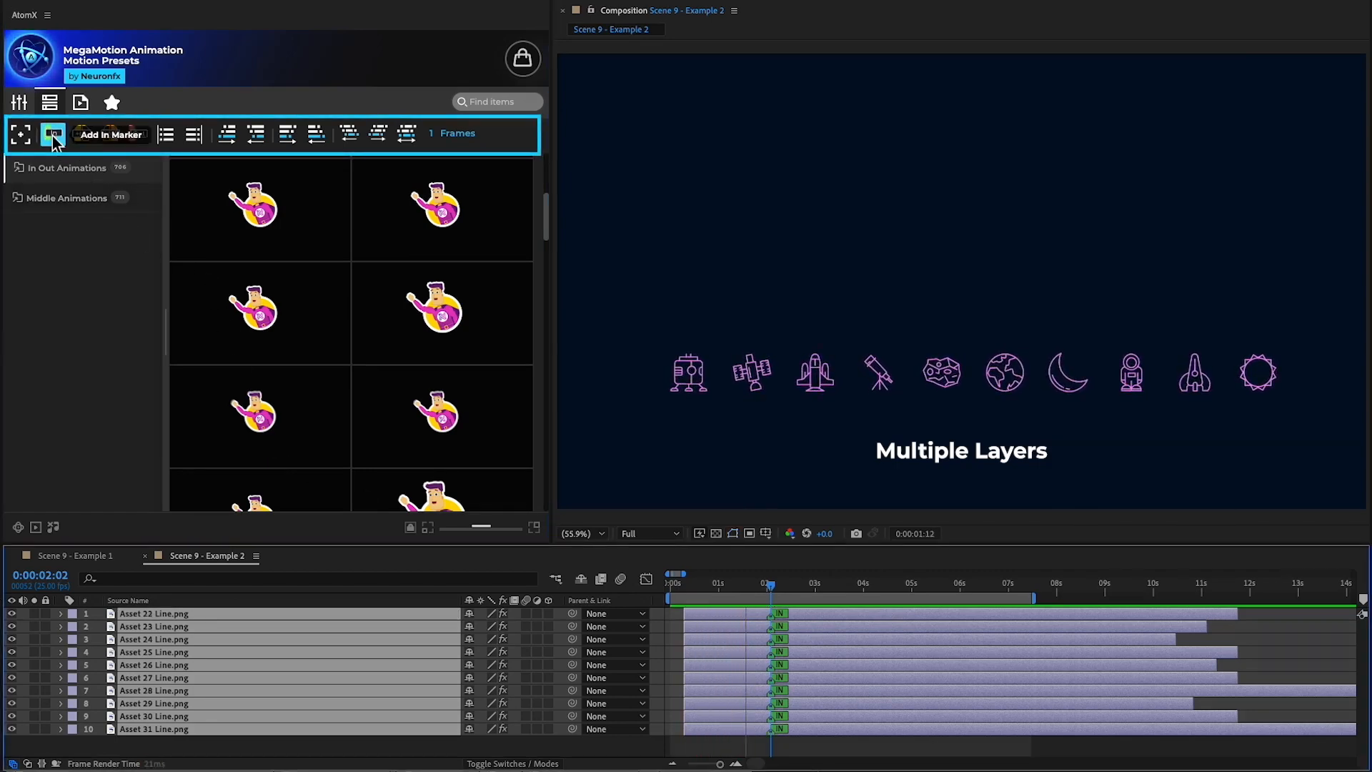
pyautogui.click(21, 134)
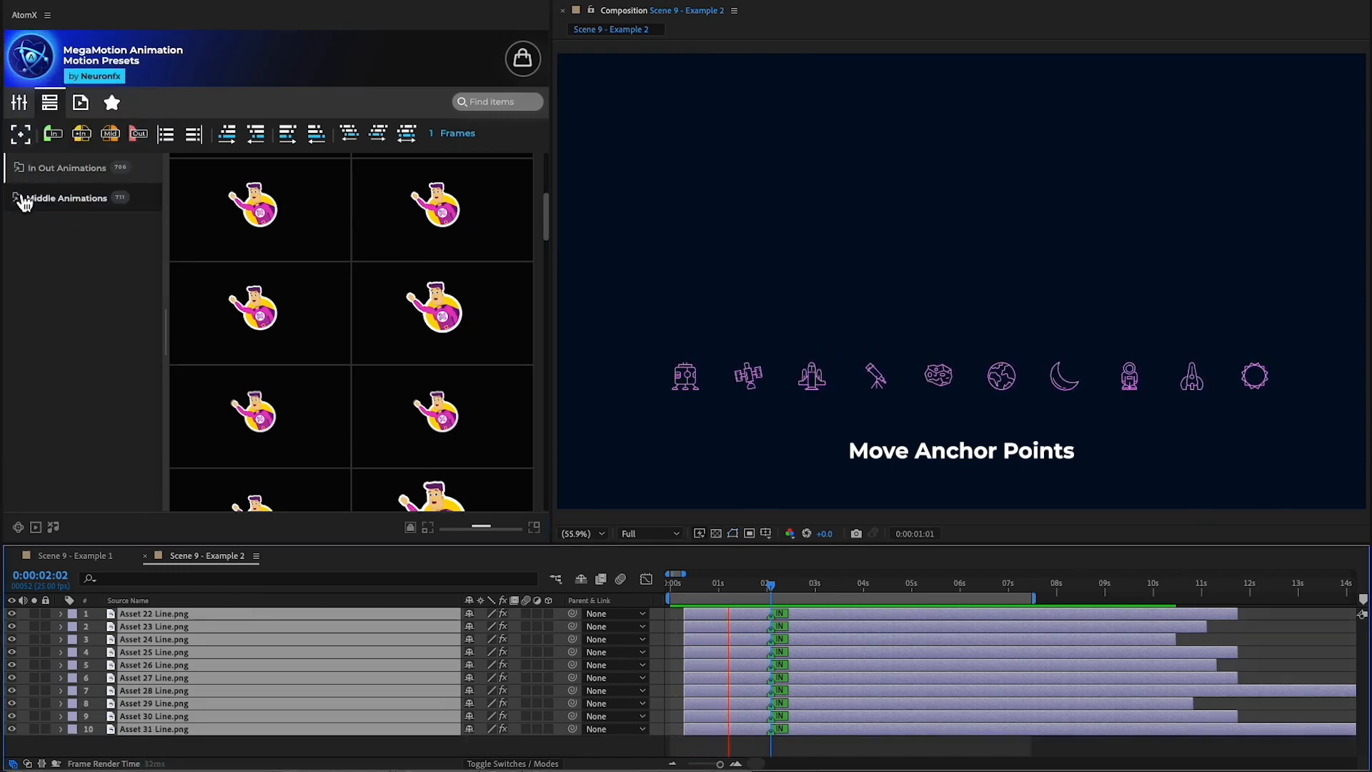
# Step: Browse Middle Animations > Position Rotate > Top presets
pyautogui.click(67, 197)
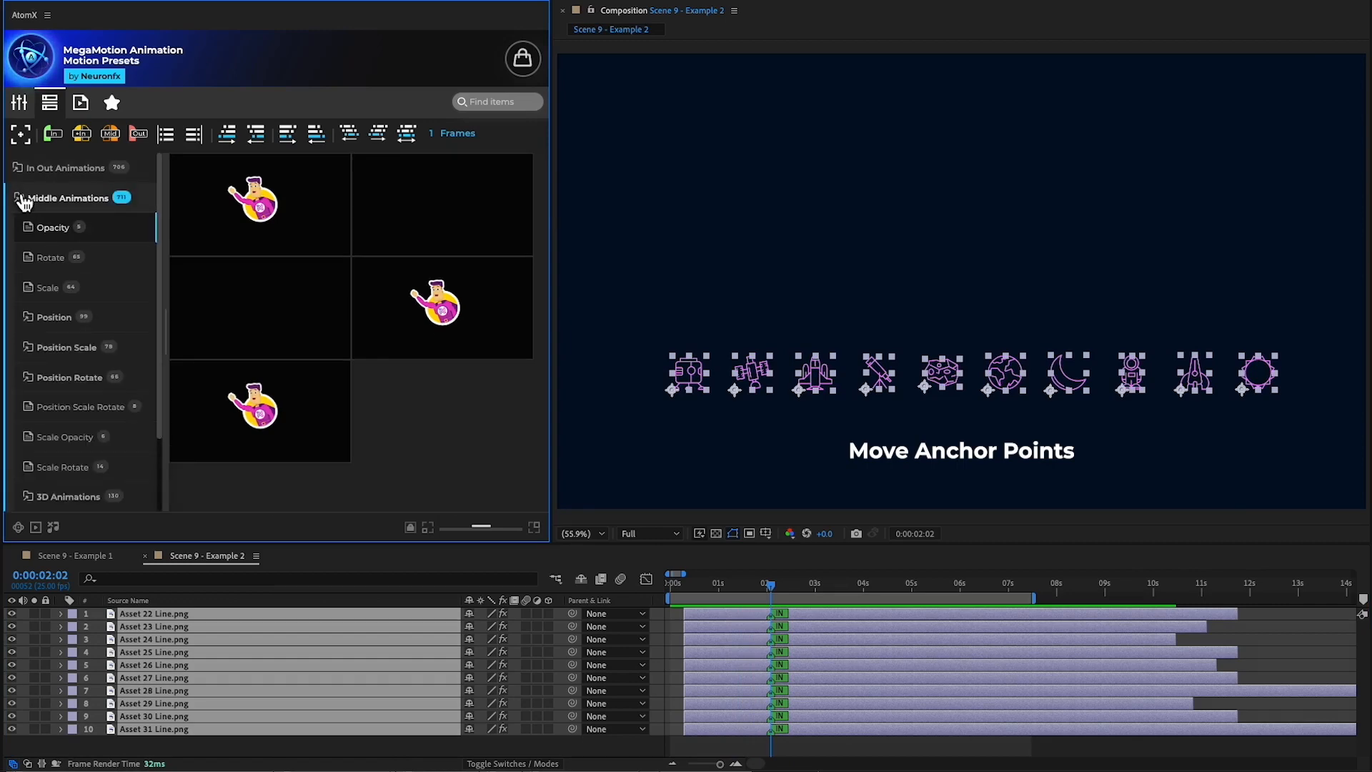
pyautogui.click(73, 376)
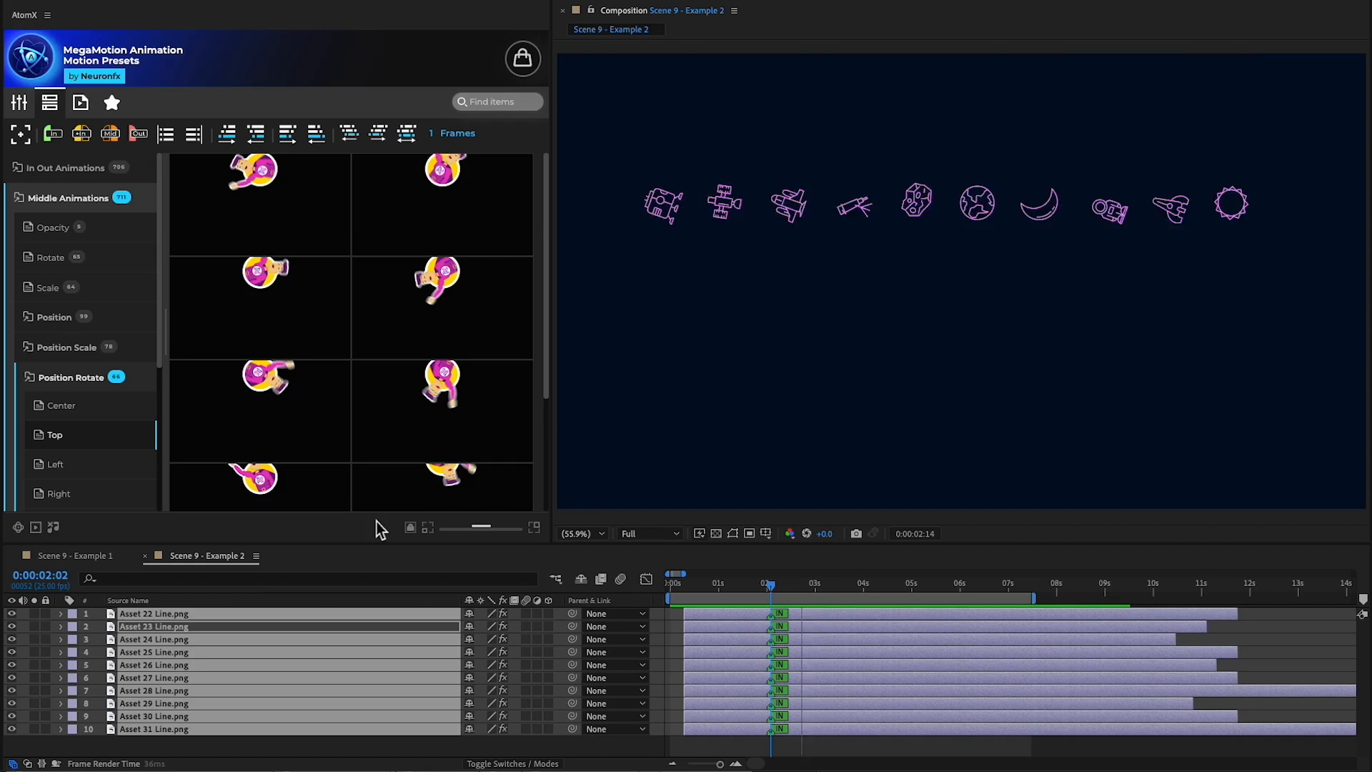
# Step: Shift the ten icons' in points forward one after another, then show In Out Animations
pyautogui.click(406, 133)
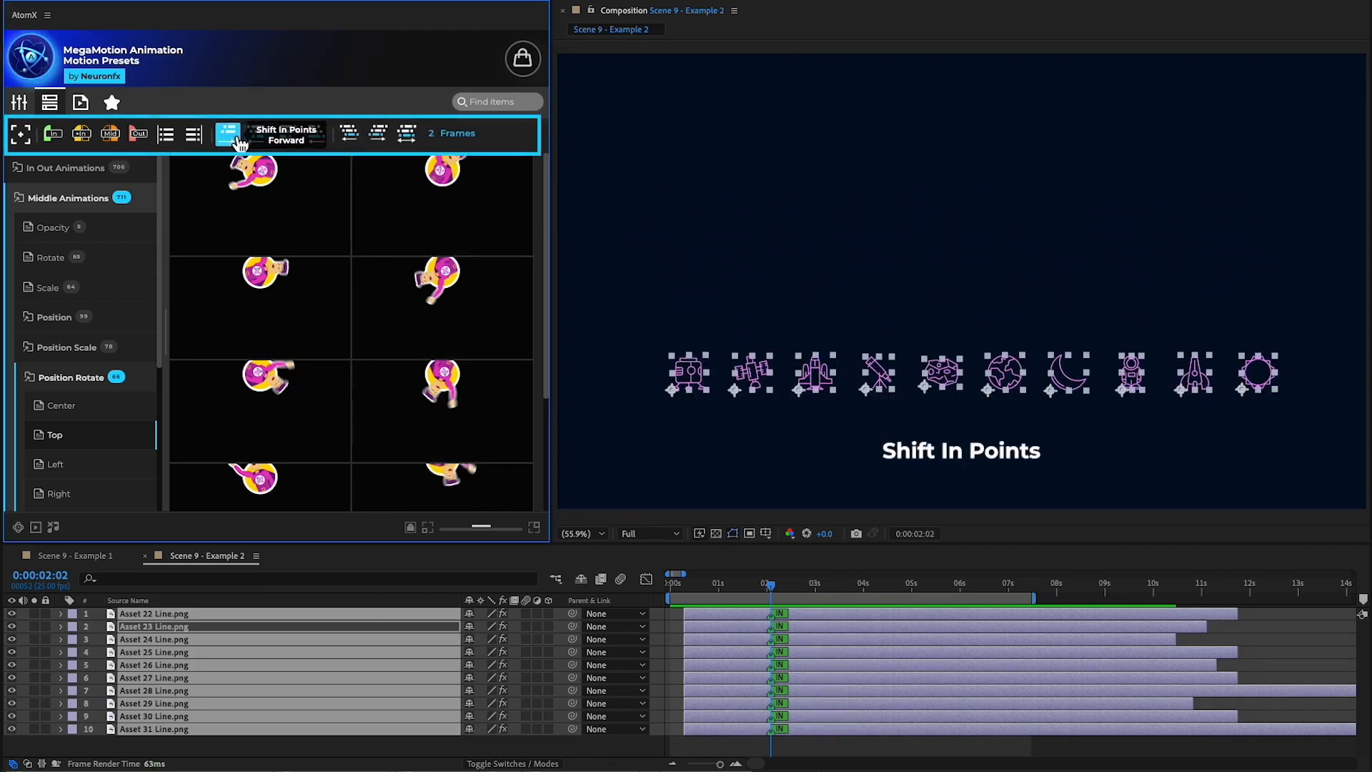
pyautogui.click(227, 135)
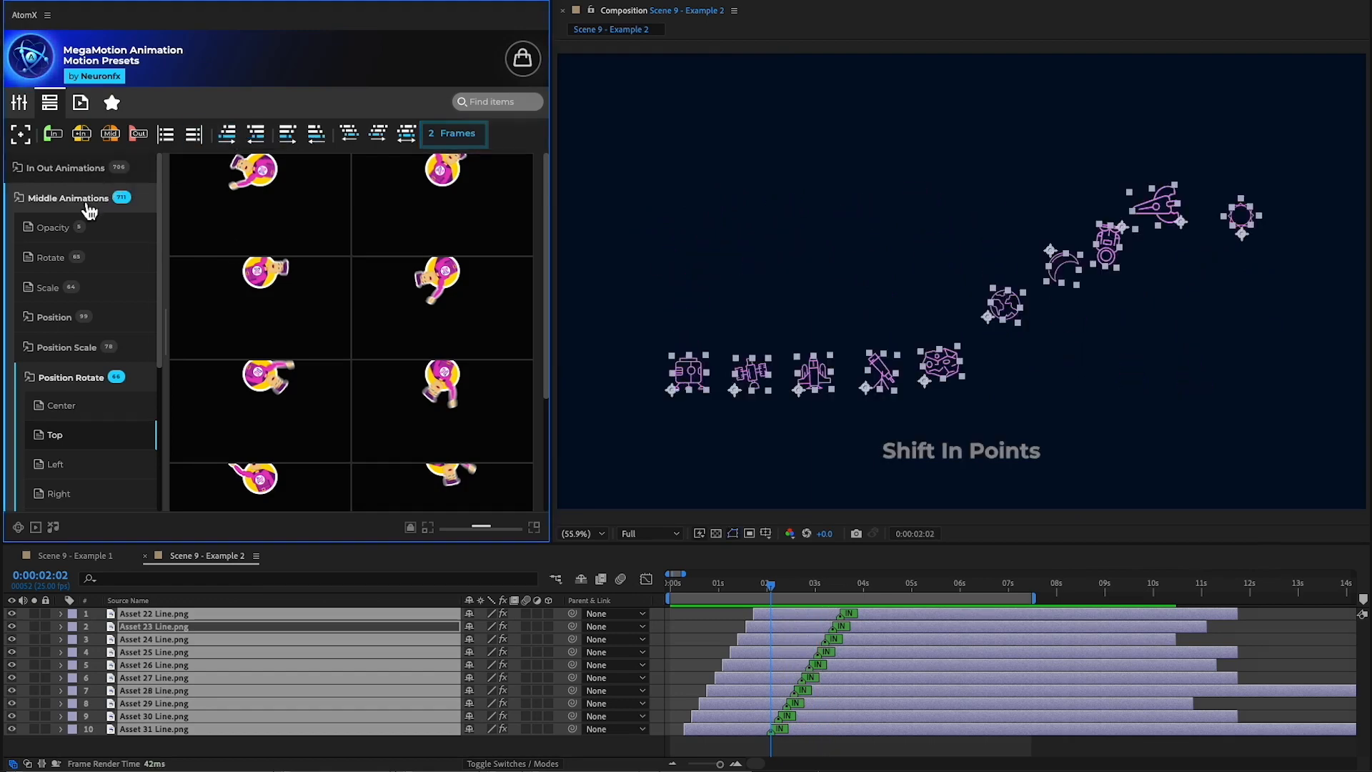
pyautogui.click(66, 167)
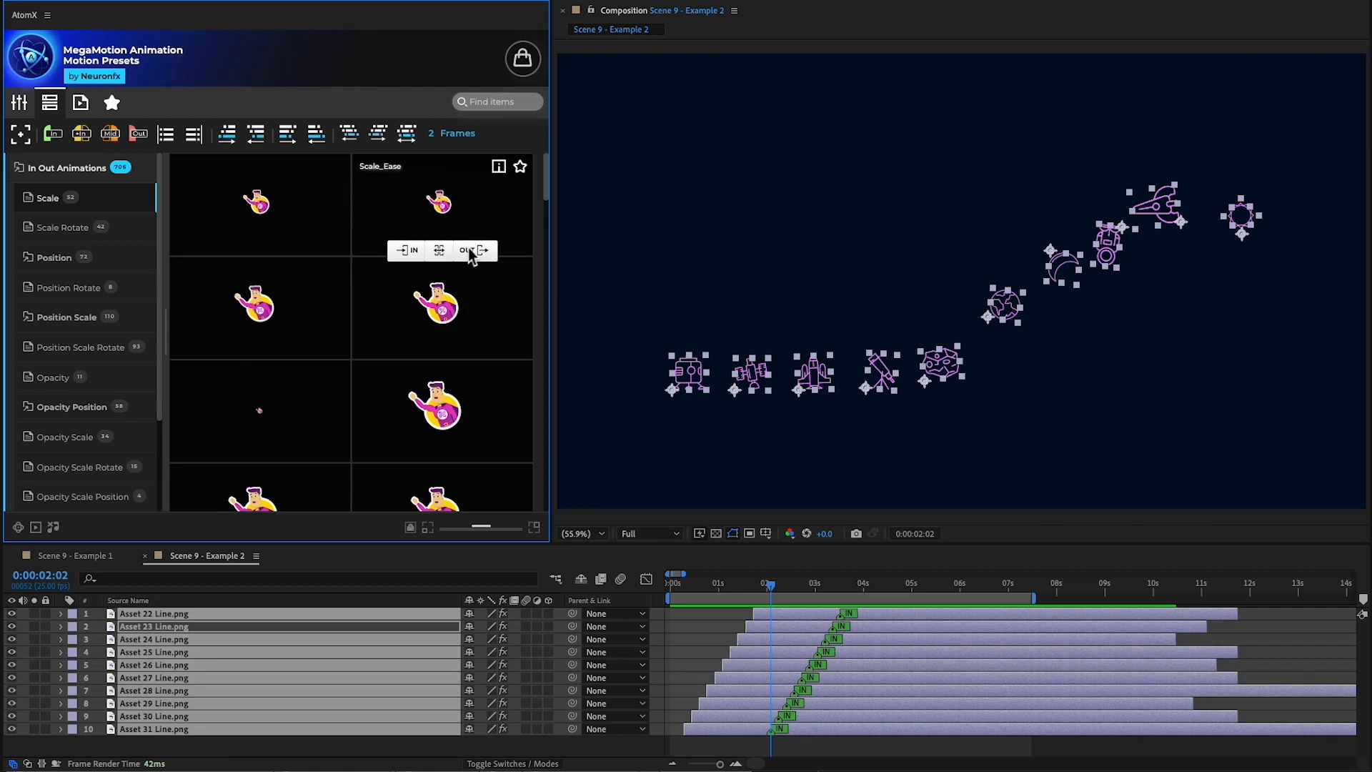
# Step: Add a Scale_Ease OUT animation to the icons and align every OUT marker to the playhead near 5 s
pyautogui.click(473, 250)
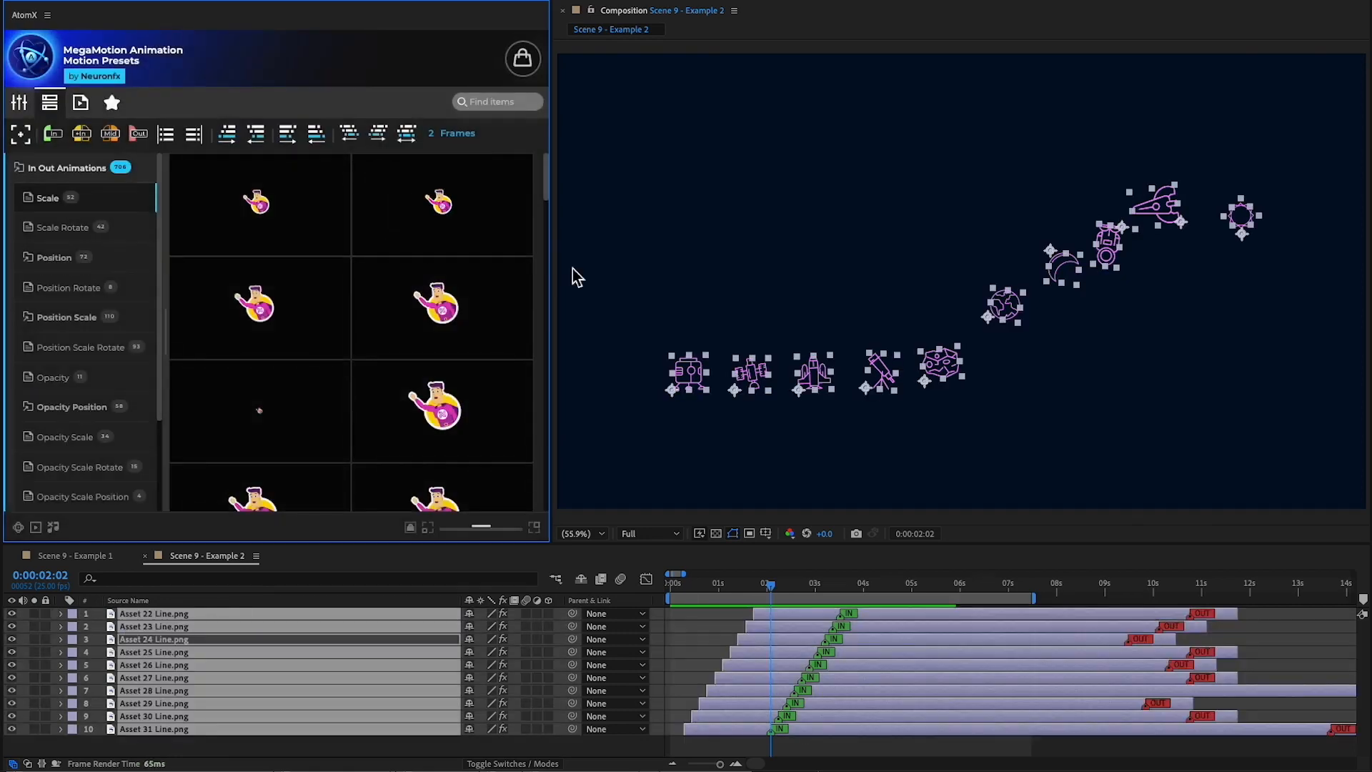
pyautogui.click(193, 133)
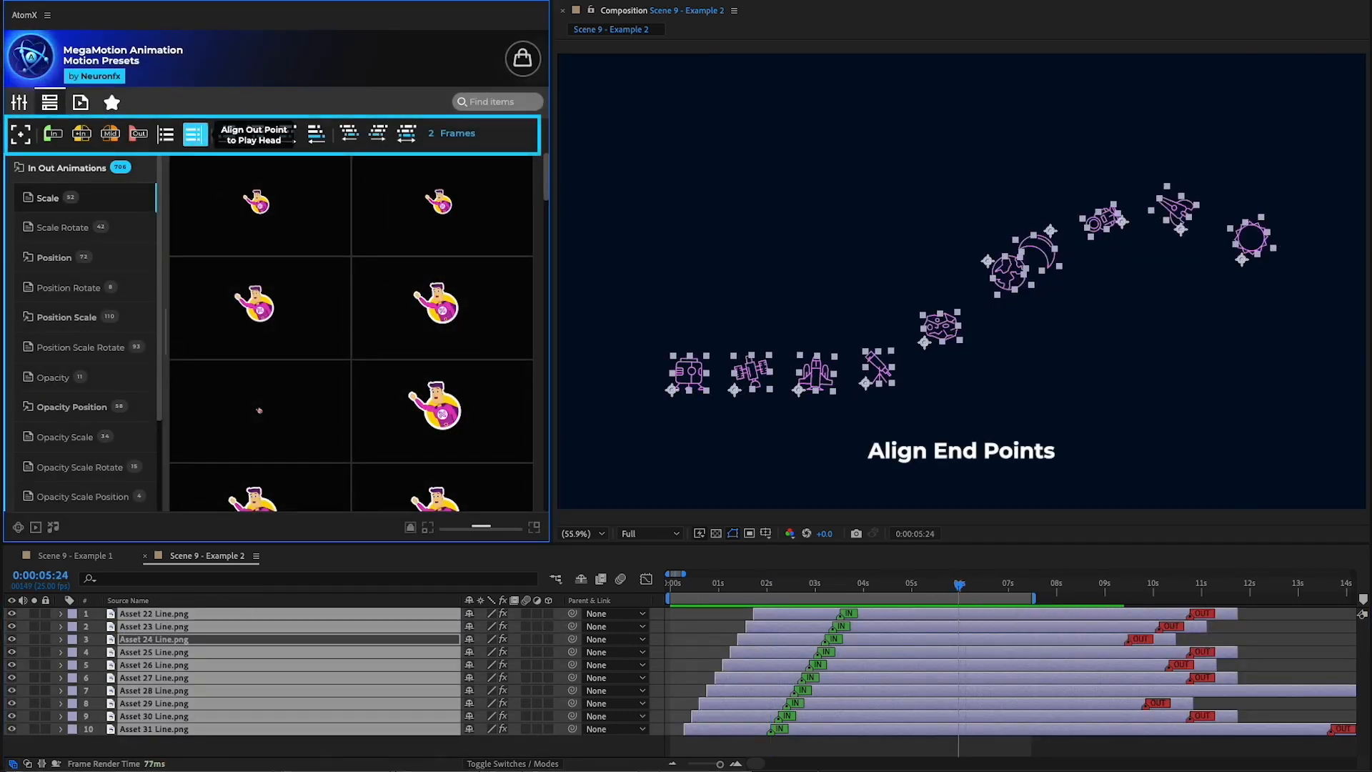
pyautogui.click(315, 133)
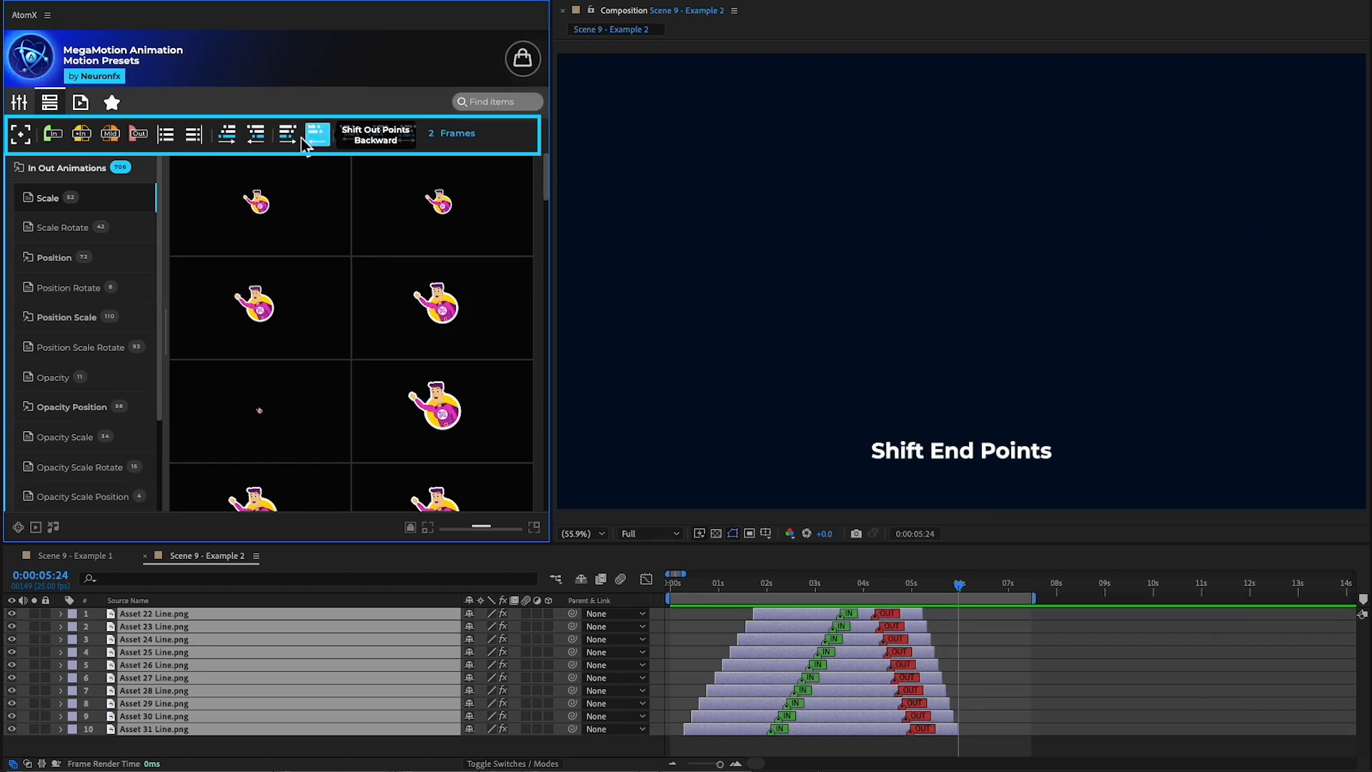
# Step: Shift the icons' out points backward in sequence, then stagger the layer timing randomly
pyautogui.click(287, 134)
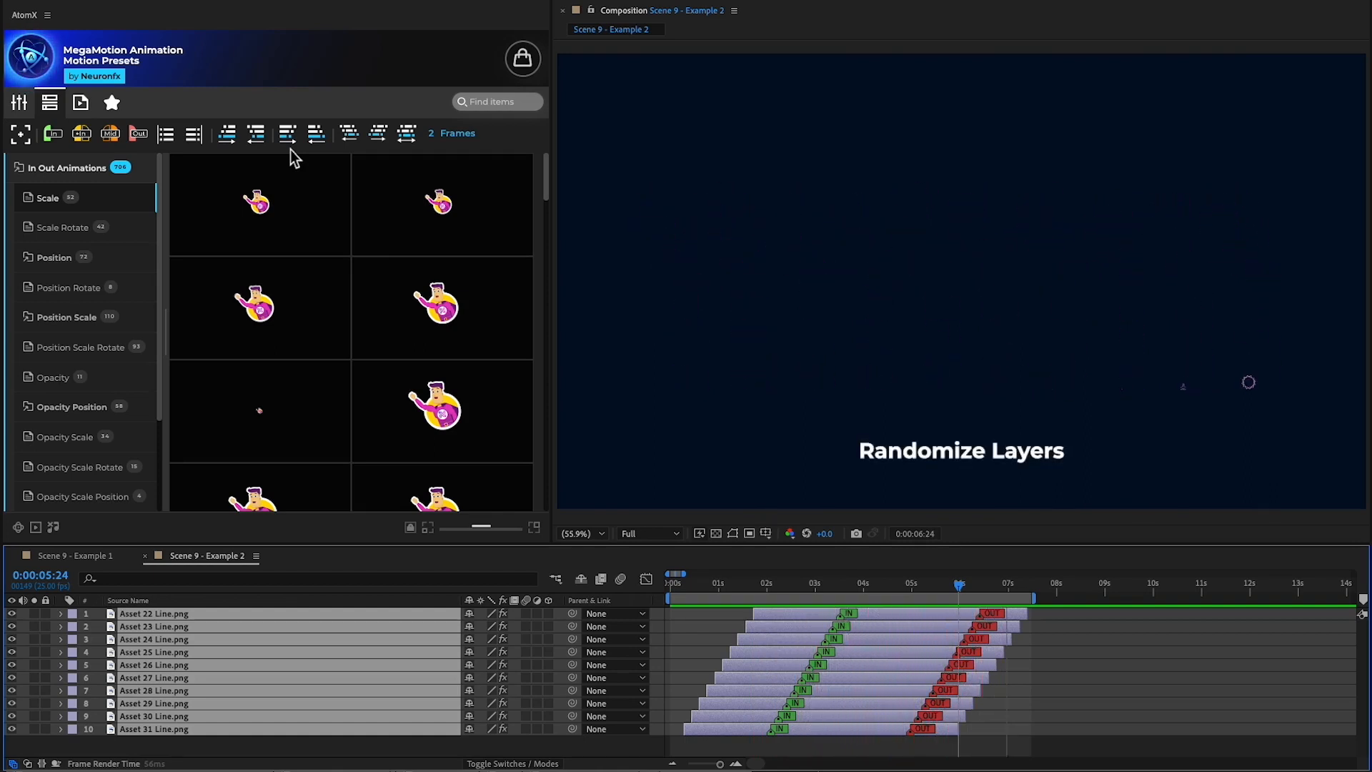
pyautogui.click(406, 133)
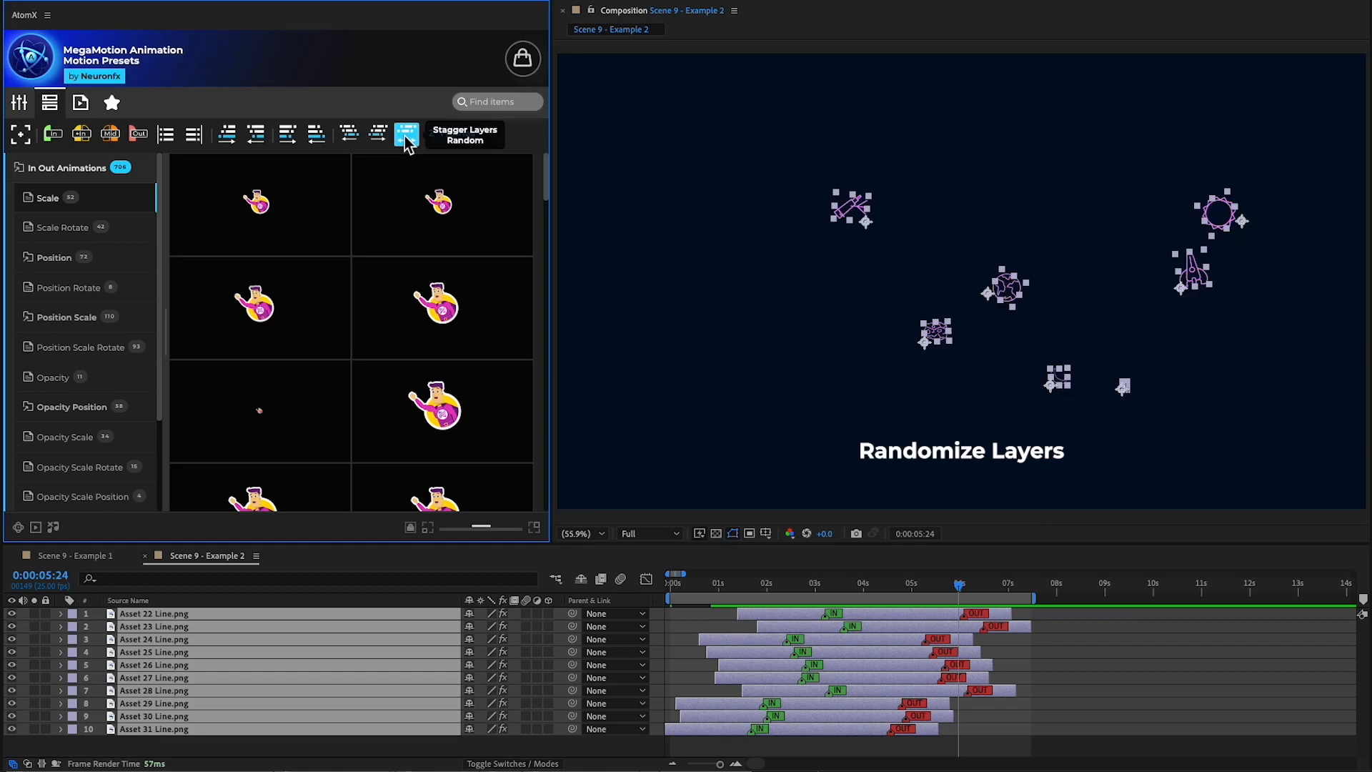
pyautogui.click(405, 134)
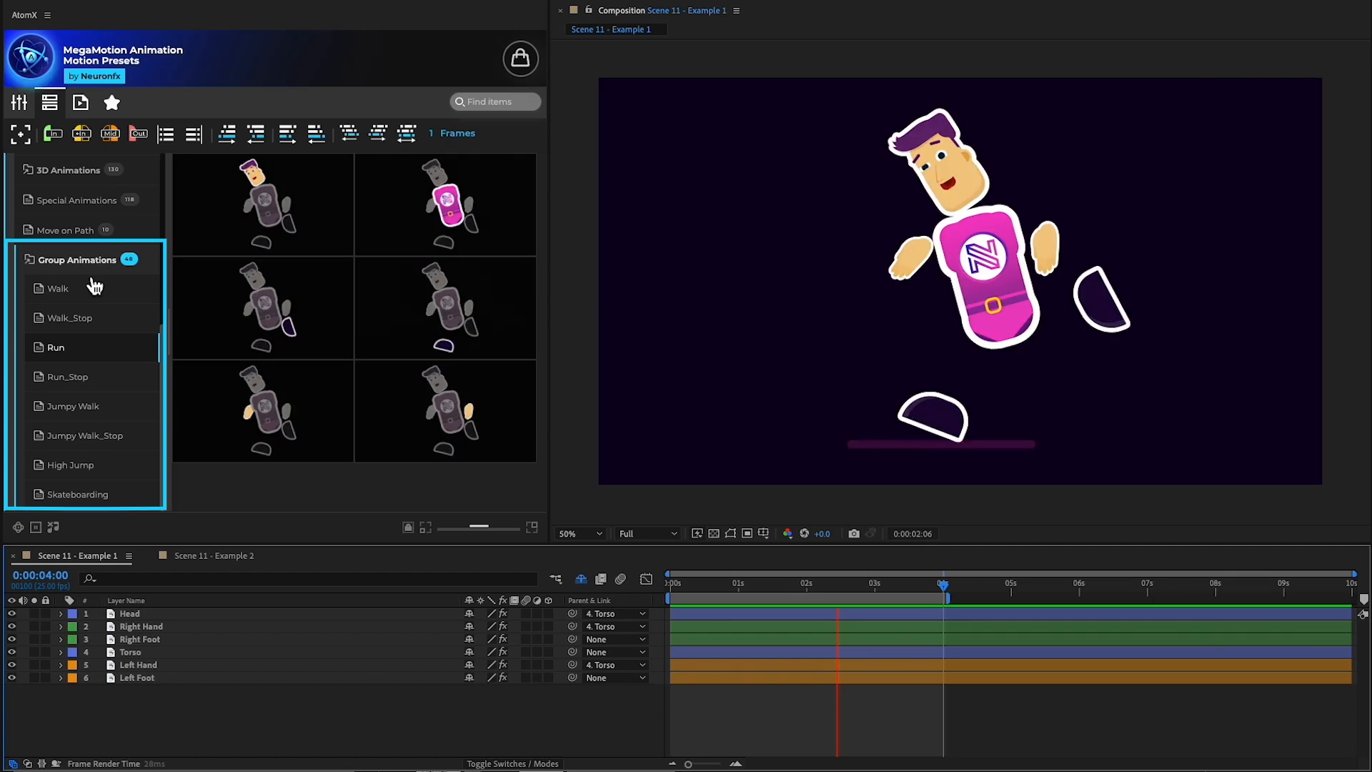
# Step: From the Run group presets, apply Loop_Run_R_Hand to the right hand and Loop_Run_Hips to the torso
pyautogui.click(215, 556)
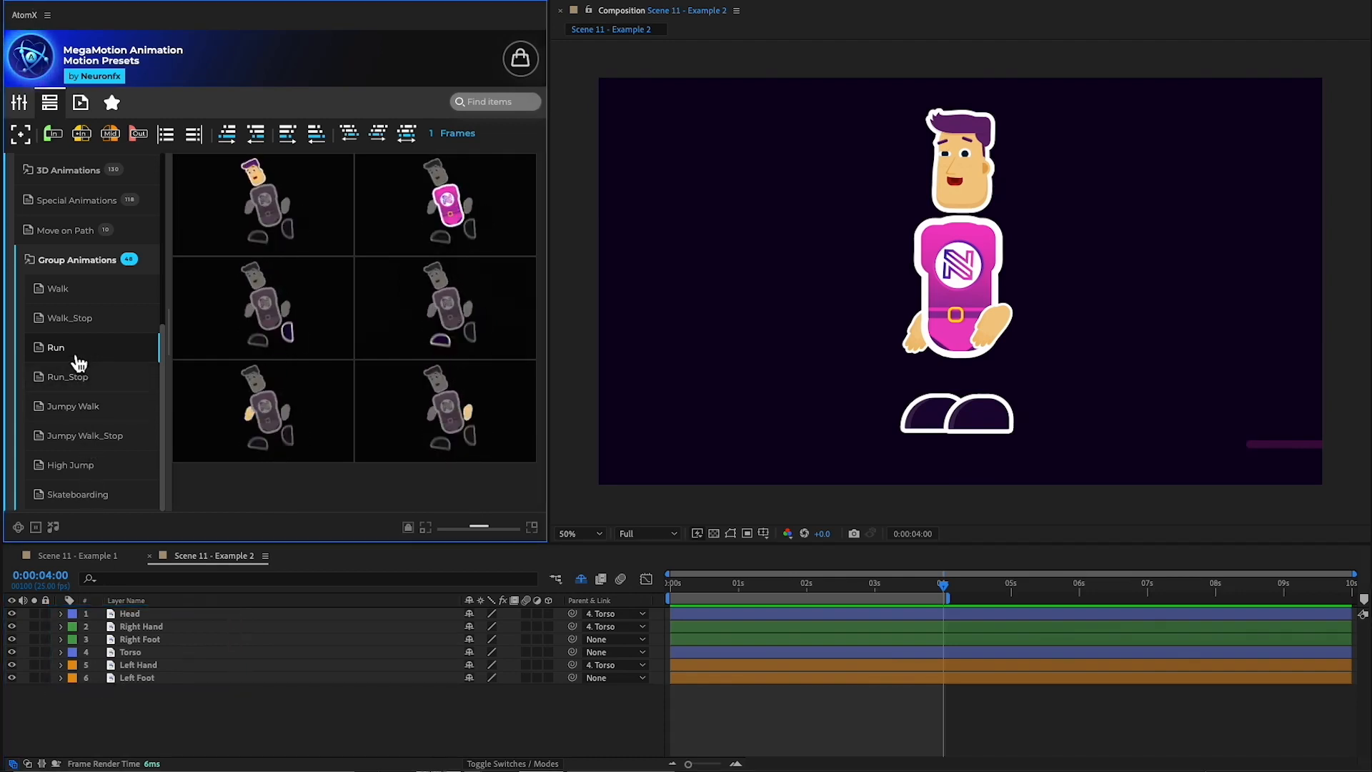
pyautogui.moveTo(444, 203)
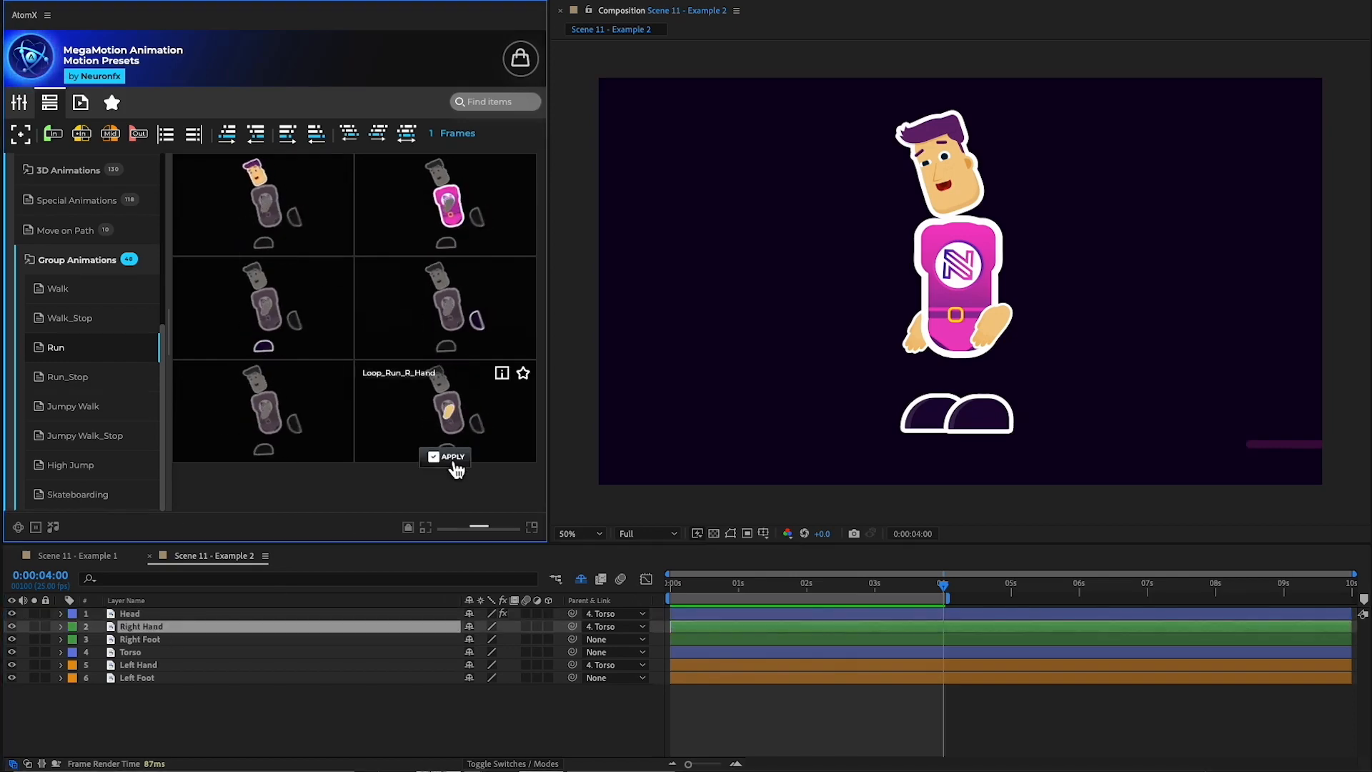
pyautogui.click(446, 456)
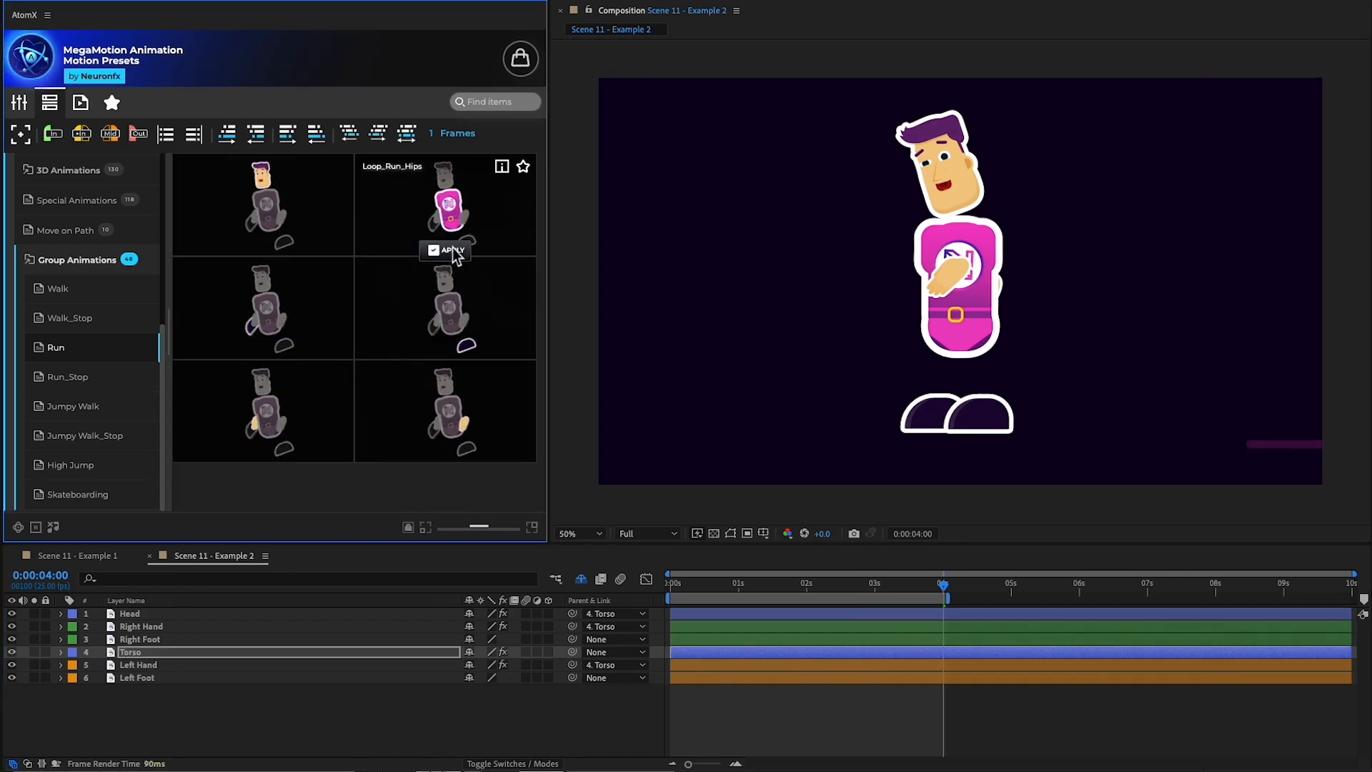
pyautogui.click(446, 252)
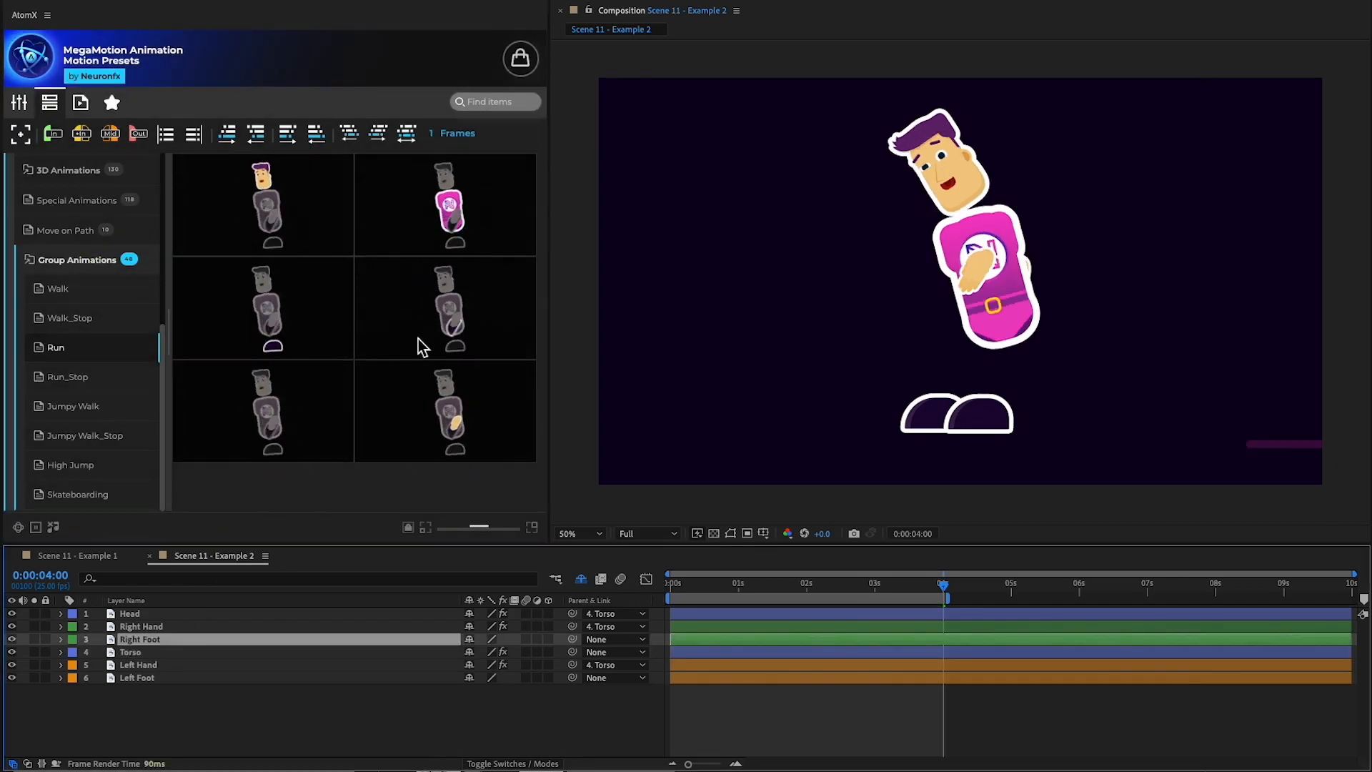